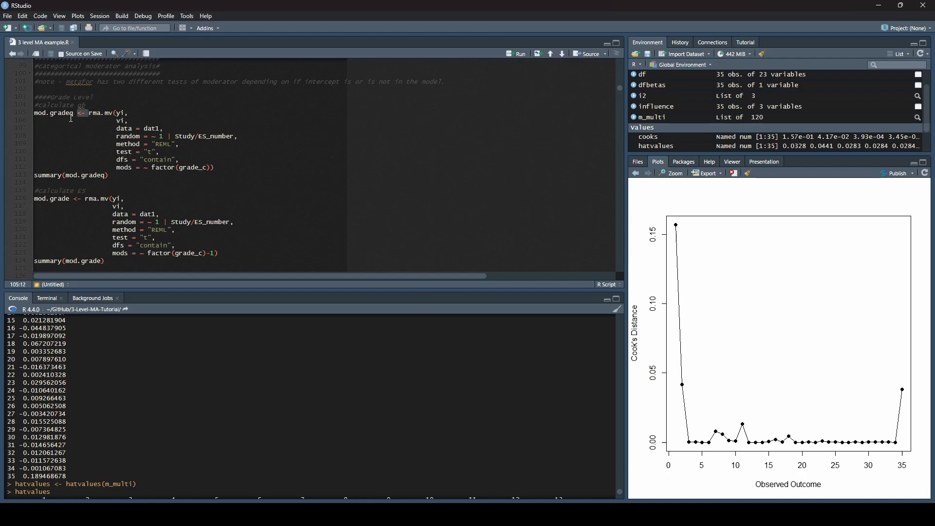
# - Review the mod.gradeq rma.mv code, noting the factor(grade_c) moderator term
pyautogui.doubleClick(53, 113)
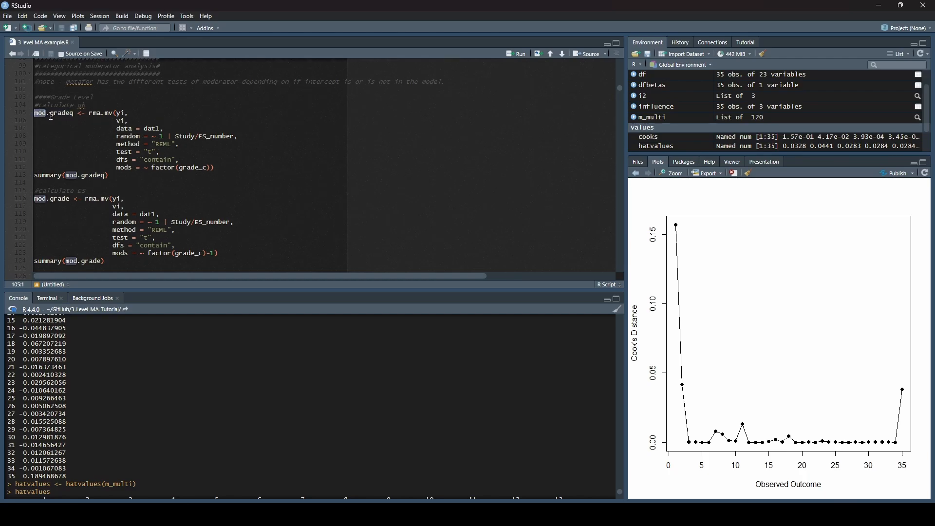
pyautogui.click(60, 116)
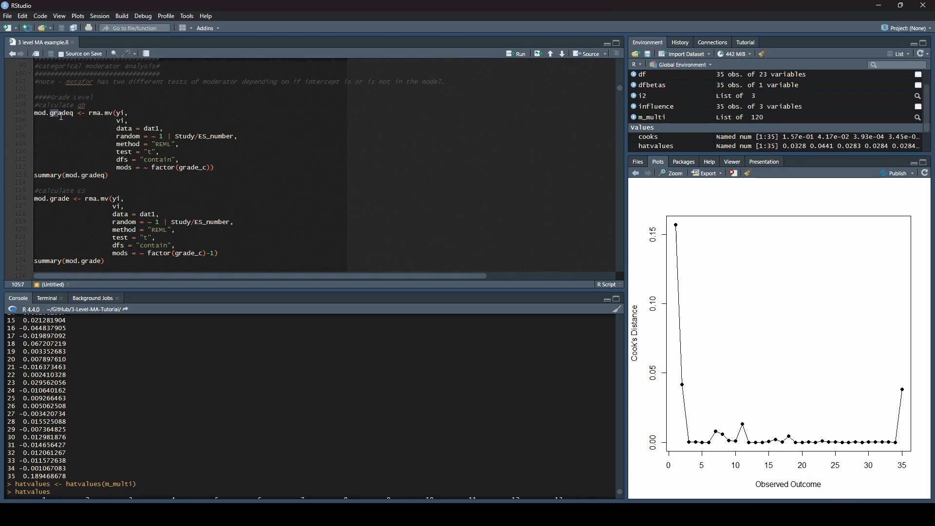
pyautogui.click(78, 105)
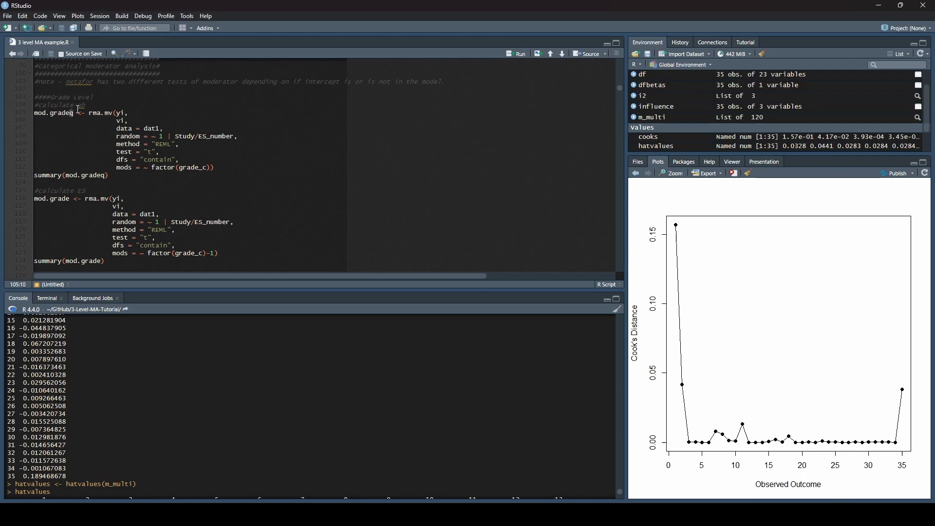
pyautogui.moveTo(41, 123)
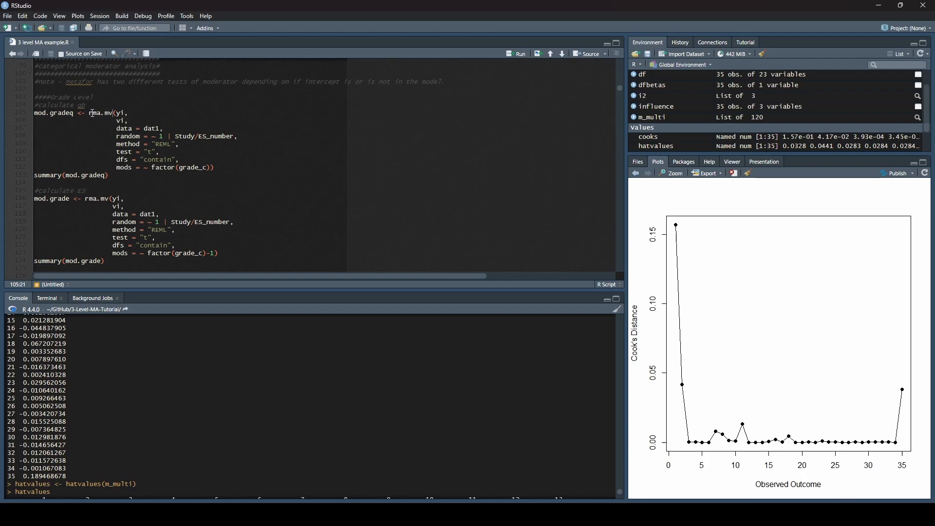
pyautogui.doubleClick(100, 113)
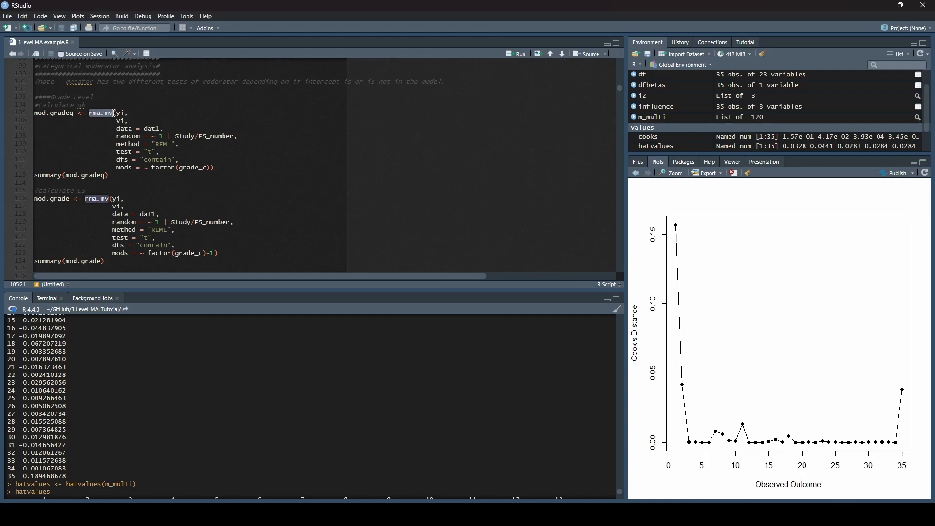
pyautogui.click(119, 113)
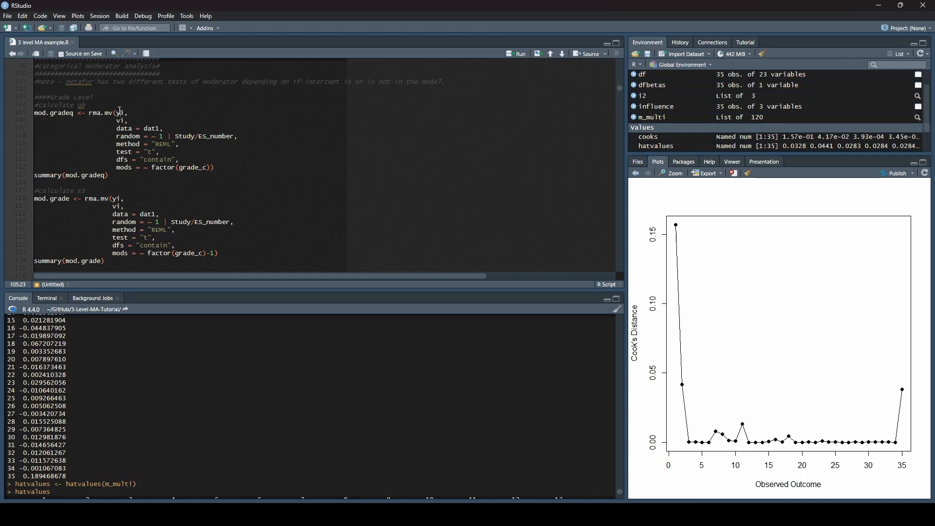
pyautogui.moveTo(131, 112)
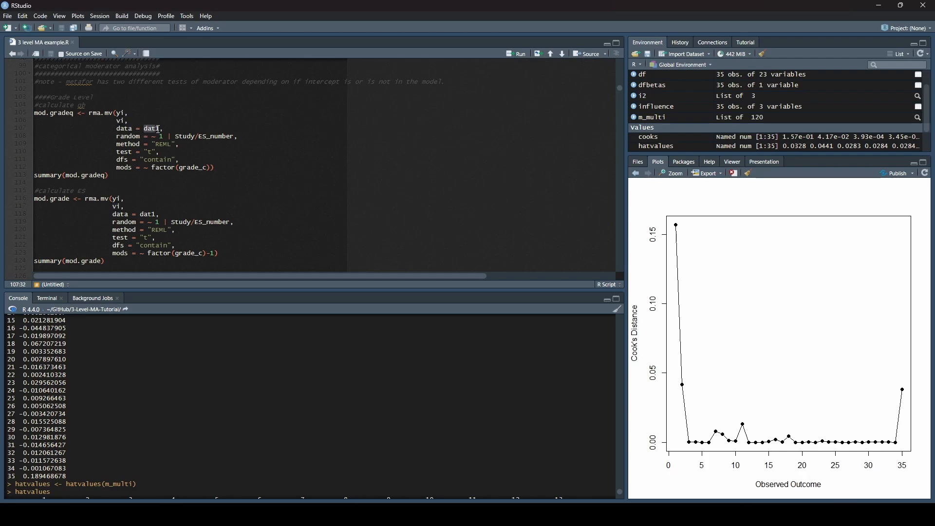
pyautogui.click(153, 136)
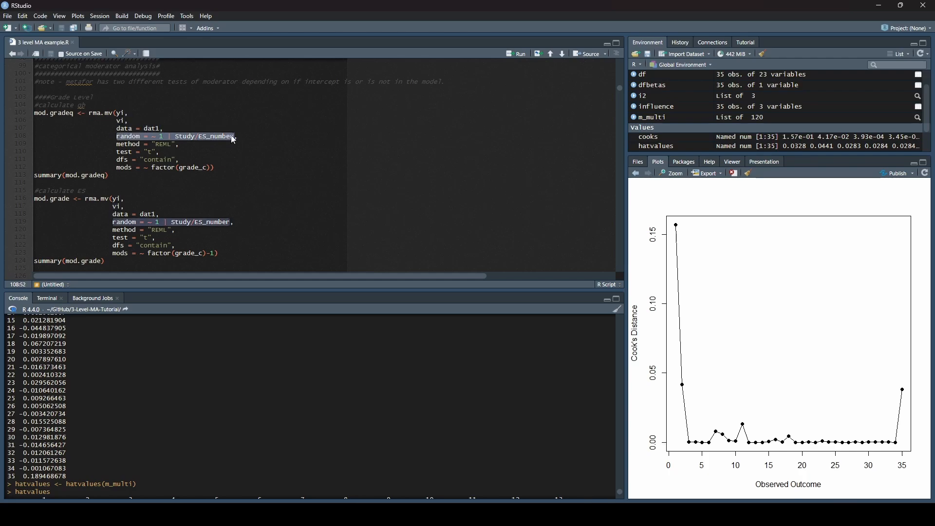
pyautogui.moveTo(185, 140)
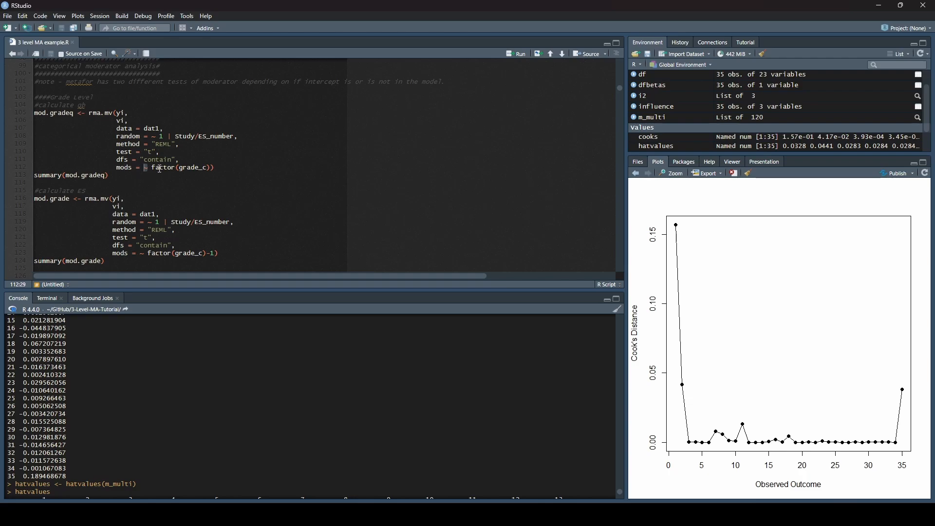
pyautogui.doubleClick(162, 167)
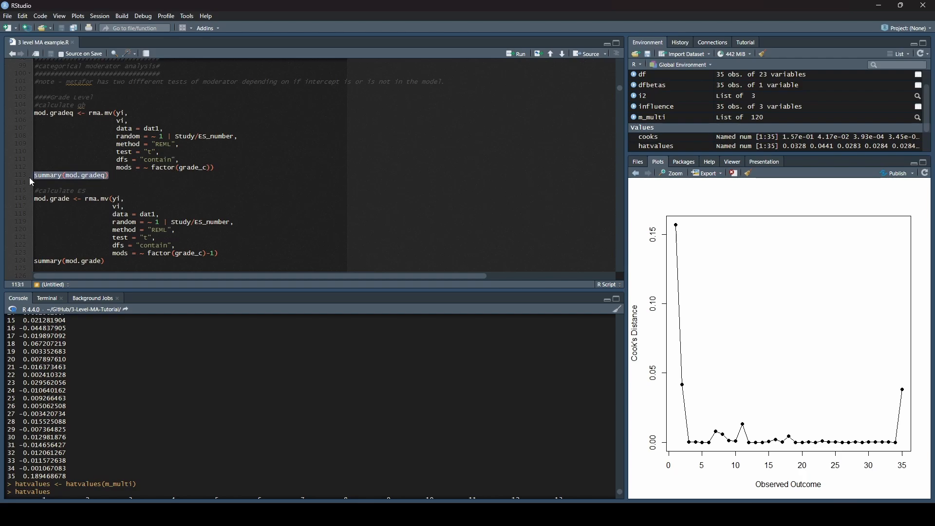
# - Run the mod.gradeq intercept model and its summary, reading the moderator test p-value 0.2711
pyautogui.click(108, 175)
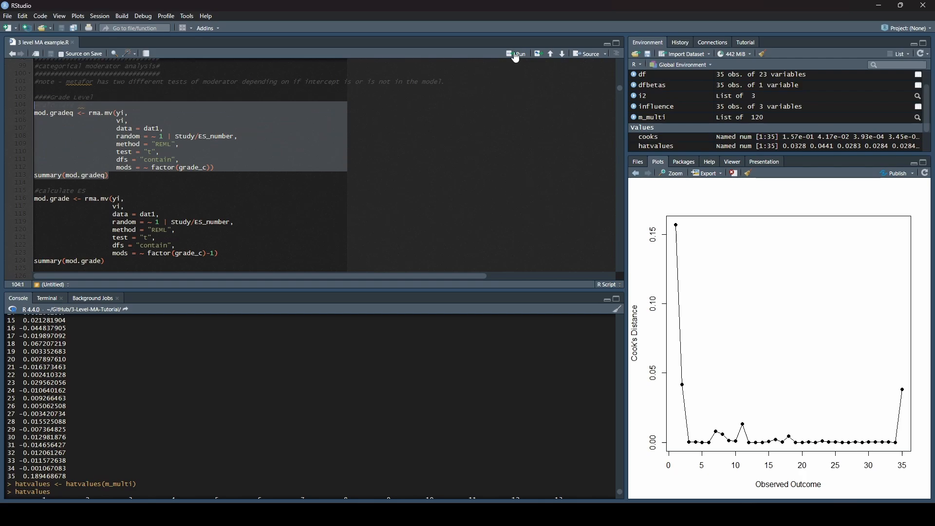
pyautogui.click(517, 53)
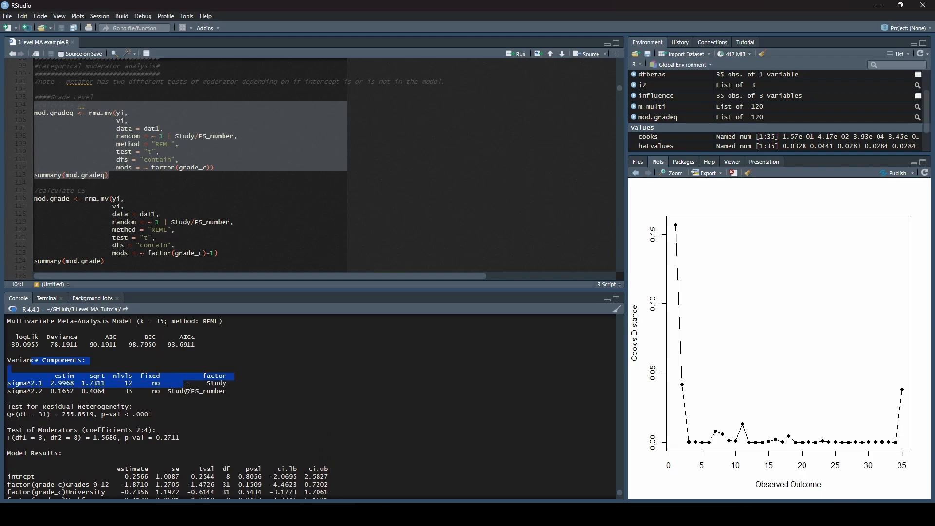
pyautogui.scroll(-3)
pyautogui.write('#calculate Qb')
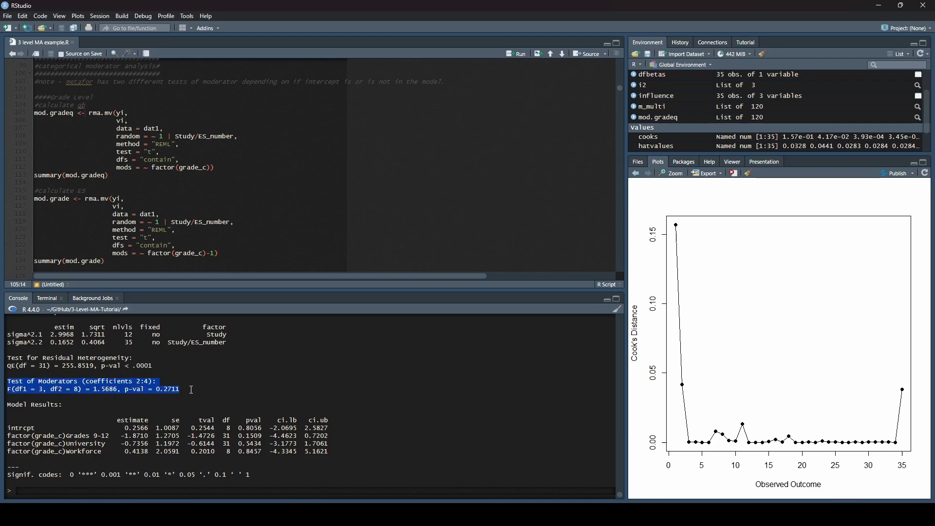
pyautogui.click(191, 388)
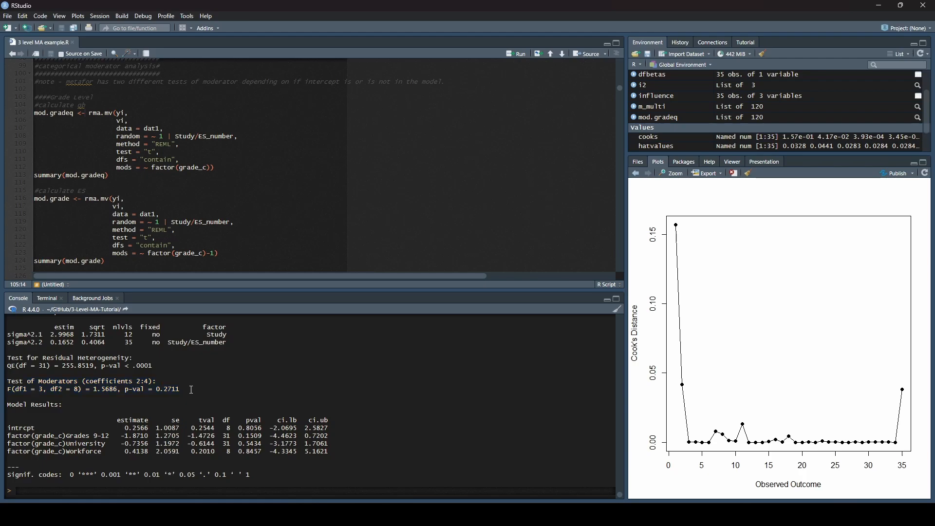
pyautogui.doubleClick(166, 388)
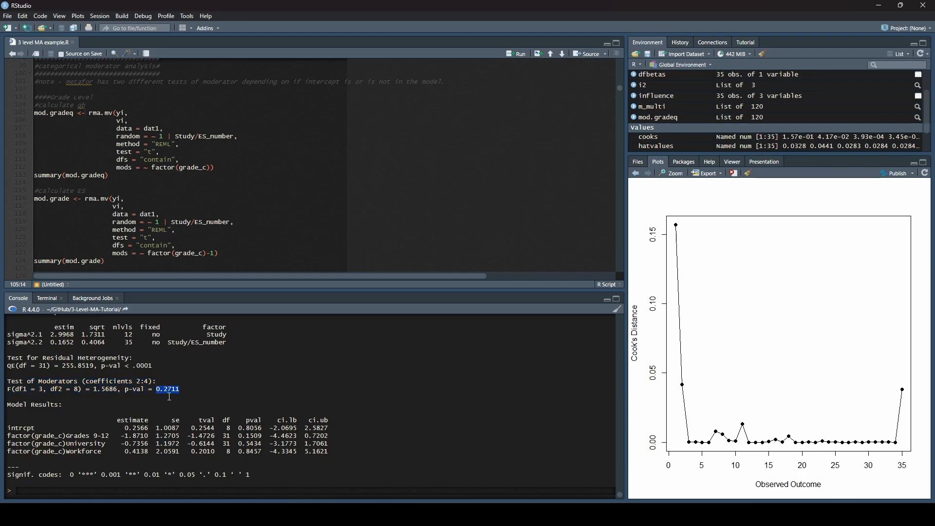
pyautogui.moveTo(185, 447)
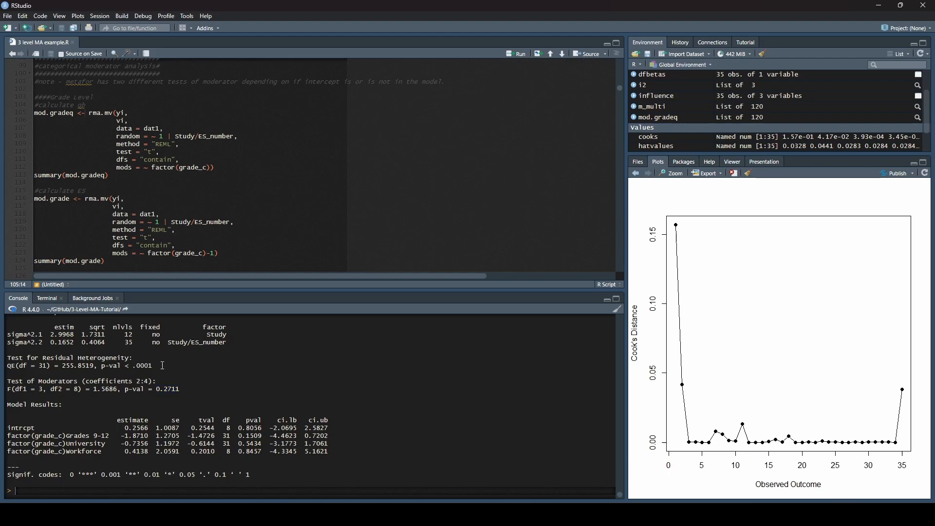
pyautogui.doubleClick(140, 365)
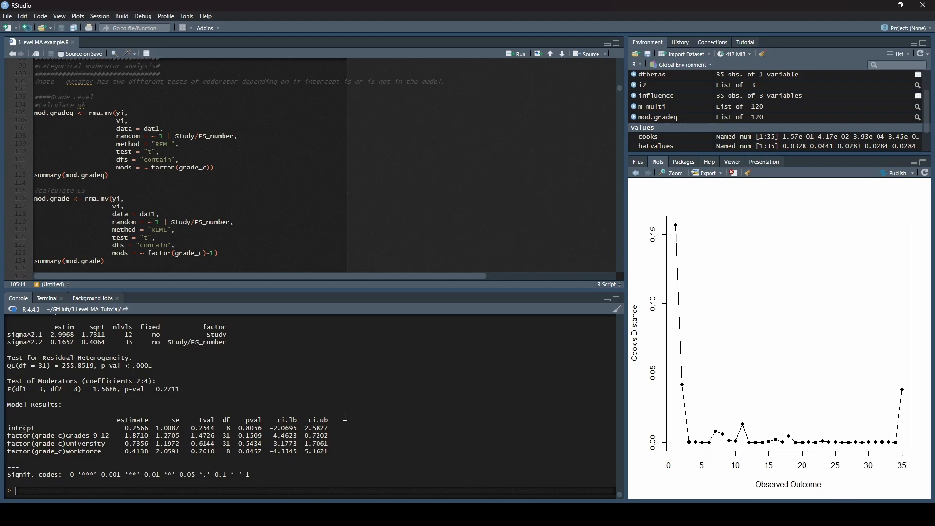
pyautogui.moveTo(280, 418)
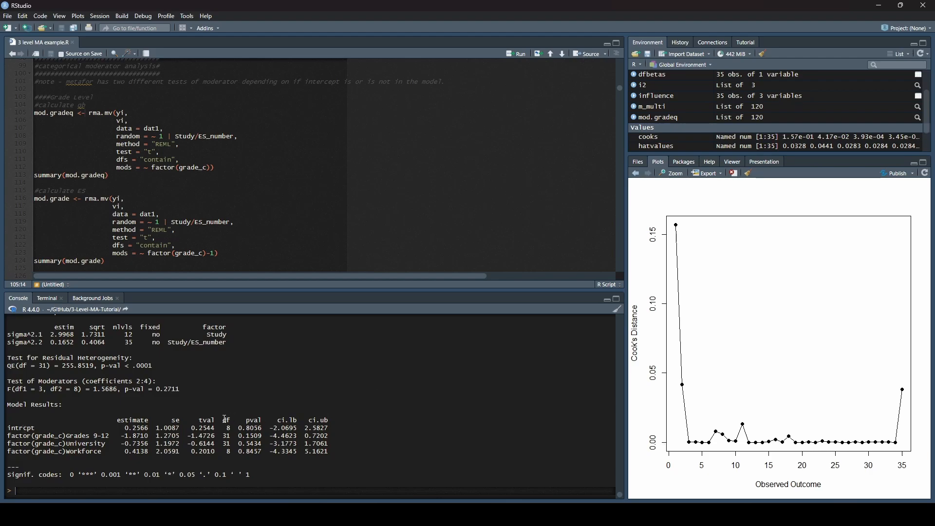
pyautogui.scroll(-3)
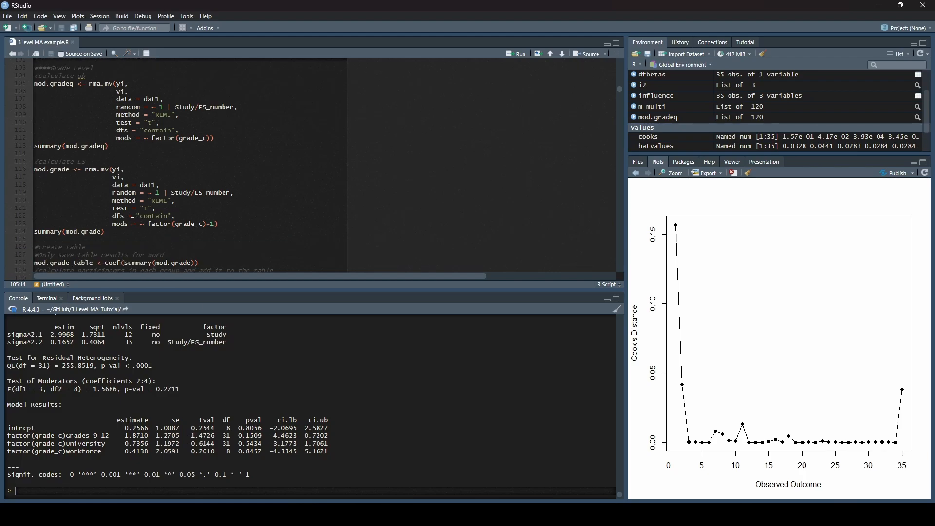
pyautogui.scroll(3)
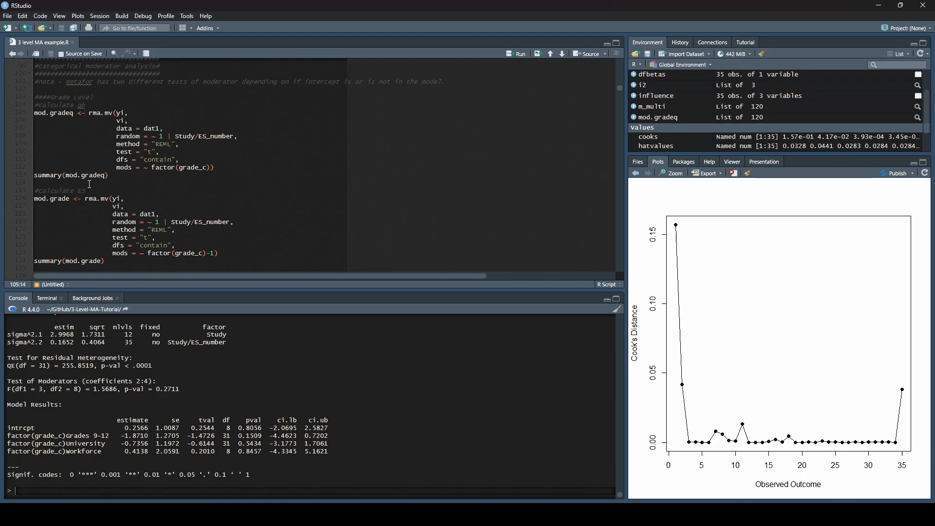
# - Run the no-intercept mod.grade model with factor(grade_c)-1, showing four grade estimates and p-value 0.3420
pyautogui.click(74, 199)
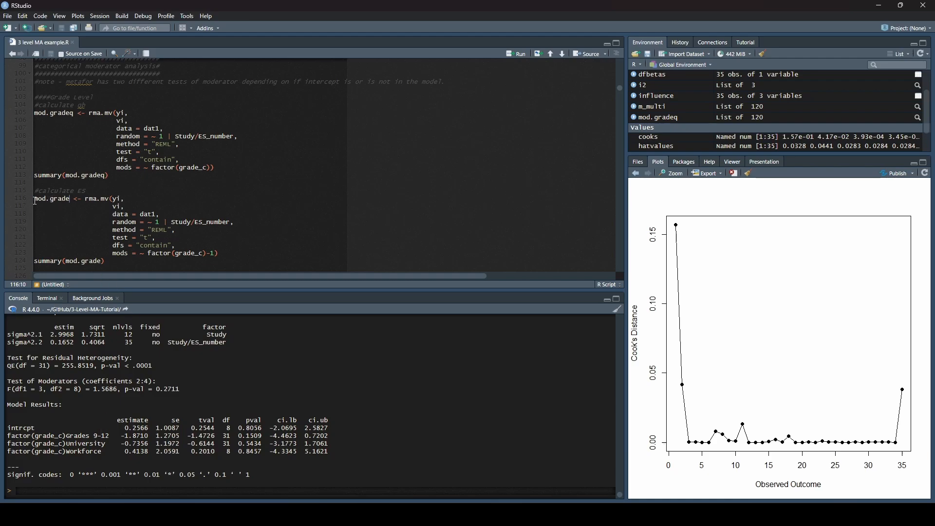
pyautogui.doubleClick(51, 198)
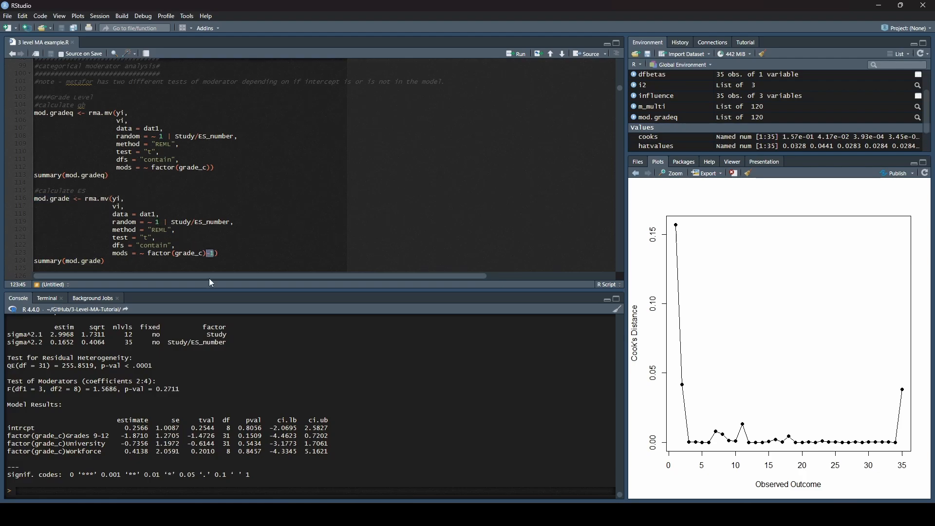
pyautogui.moveTo(213, 261)
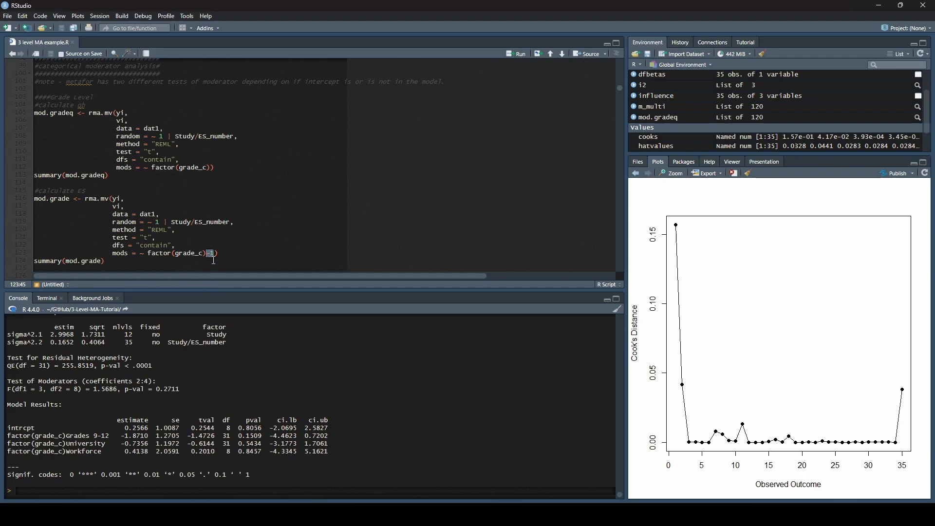
pyautogui.write('-1')
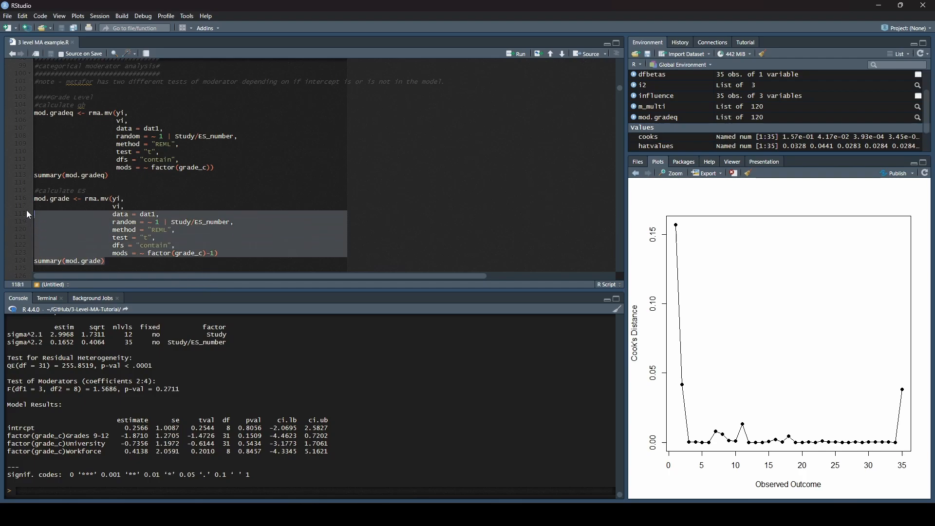
pyautogui.click(527, 54)
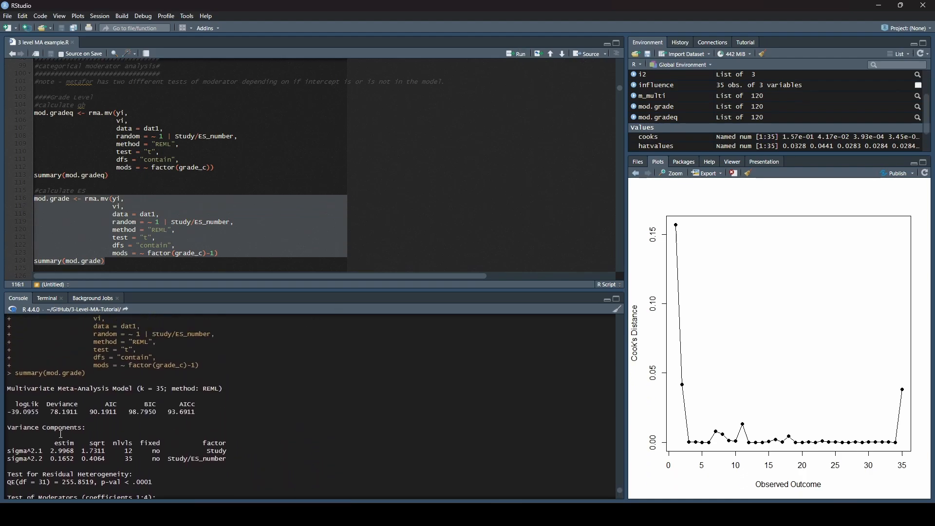
pyautogui.scroll(-3)
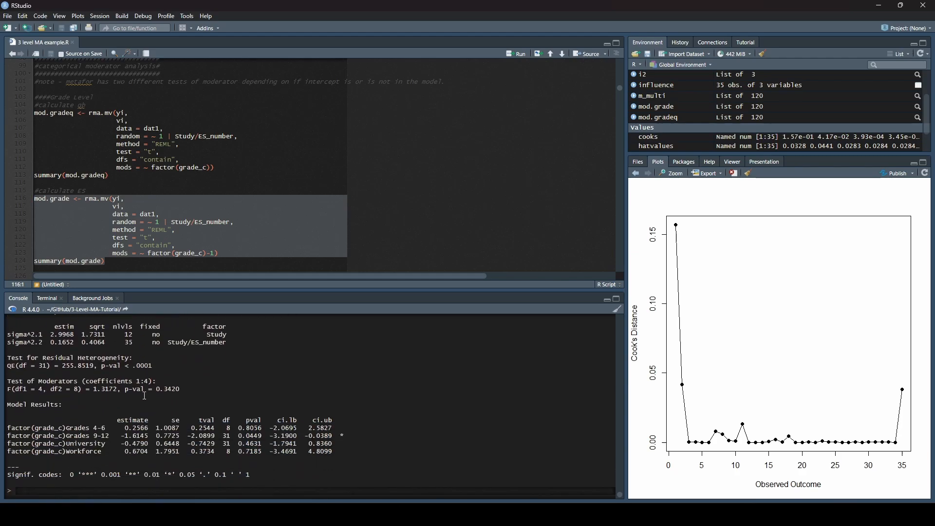
pyautogui.doubleClick(57, 428)
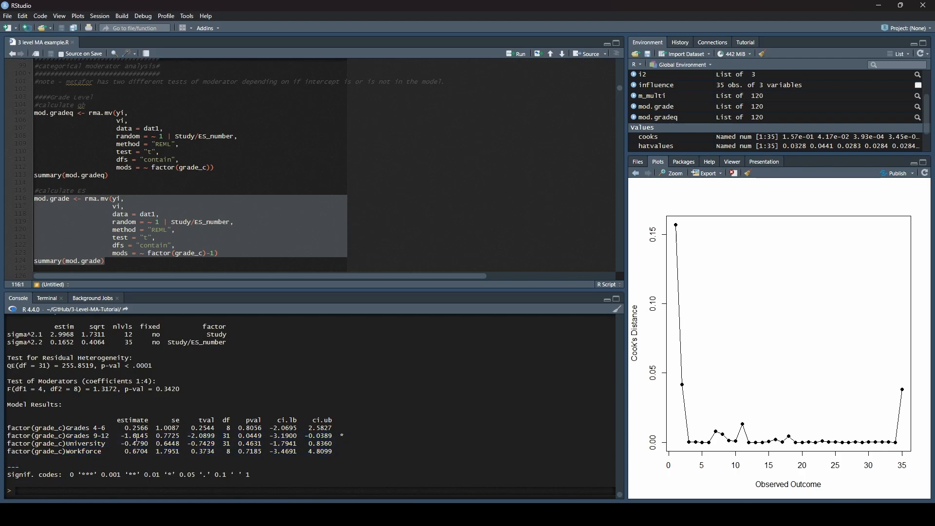
pyautogui.moveTo(206, 407)
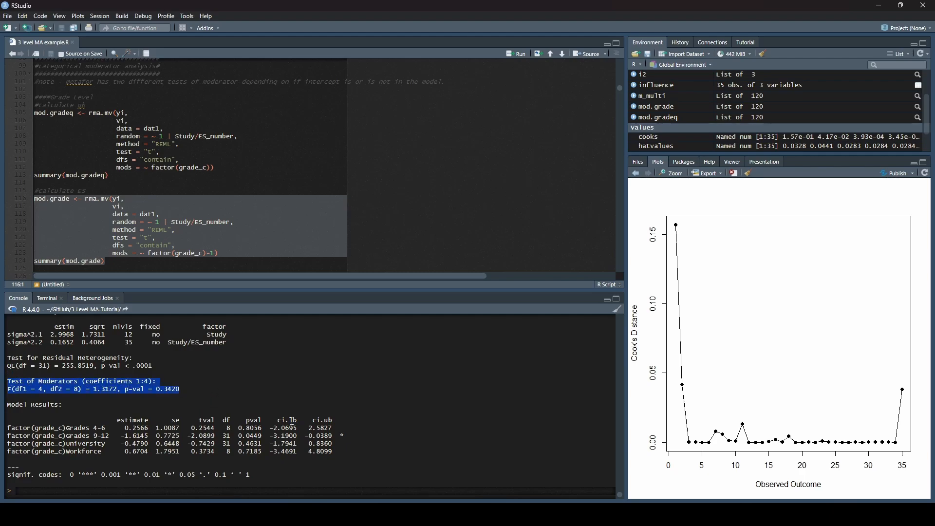
pyautogui.moveTo(343, 425)
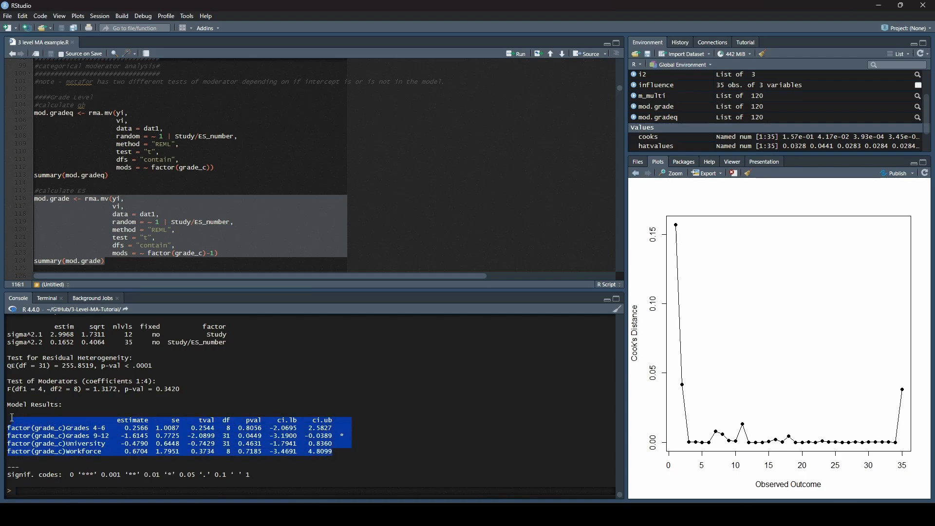
pyautogui.click(113, 420)
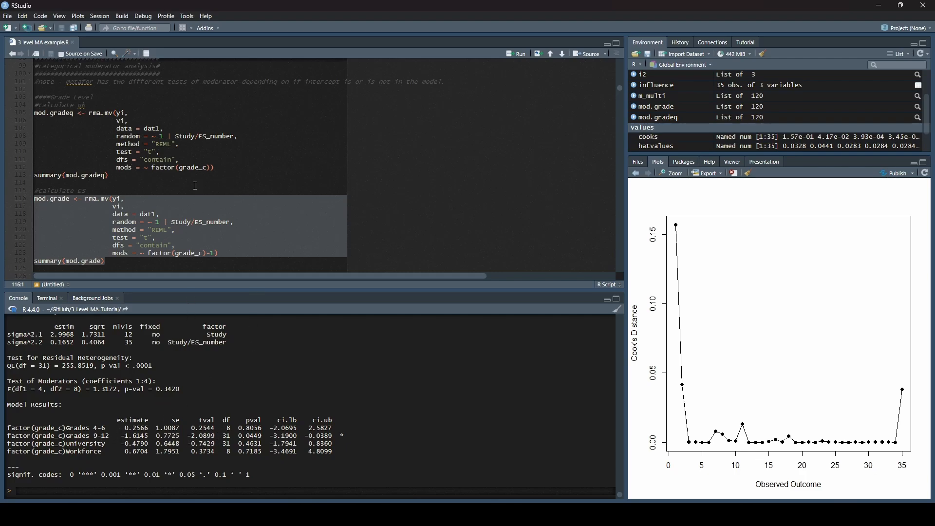
# - Create mod.grade_table from coef(summary(mod.grade)) and view its four-row coefficient table
pyautogui.scroll(-3)
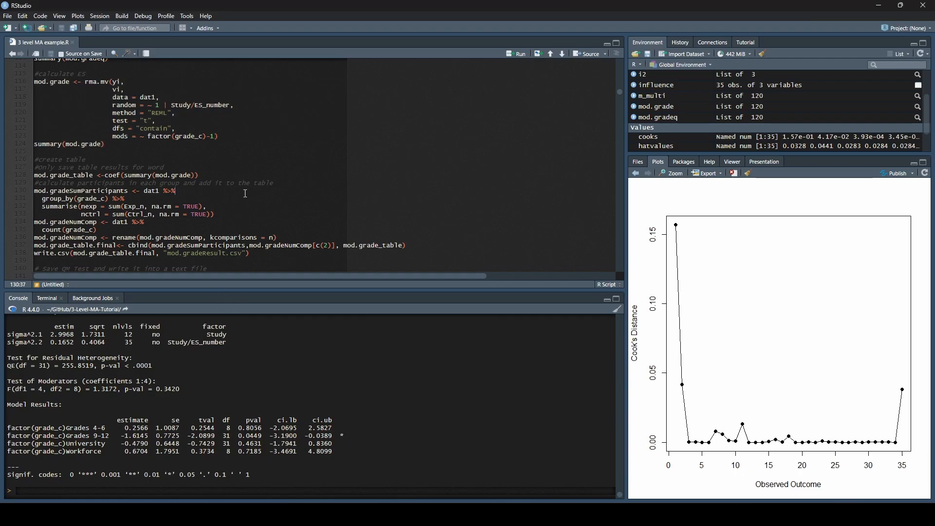
pyautogui.click(186, 153)
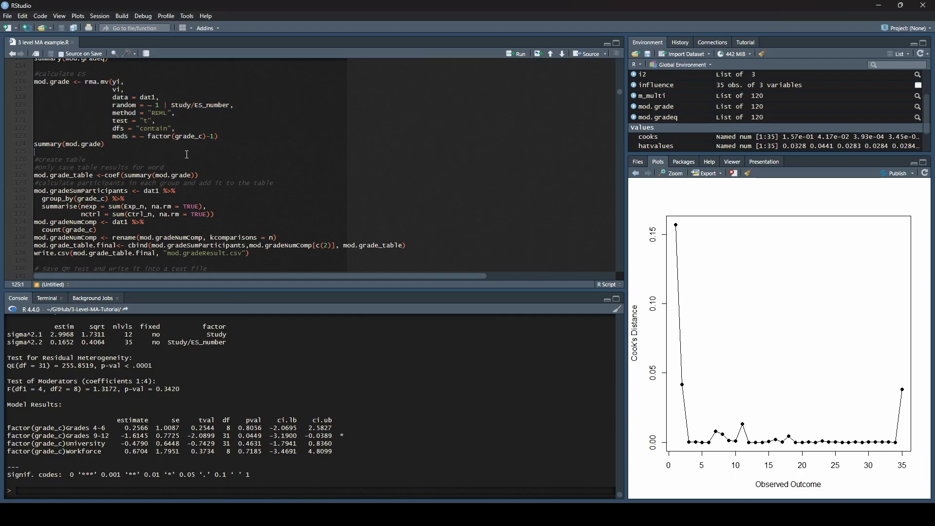
pyautogui.moveTo(209, 173)
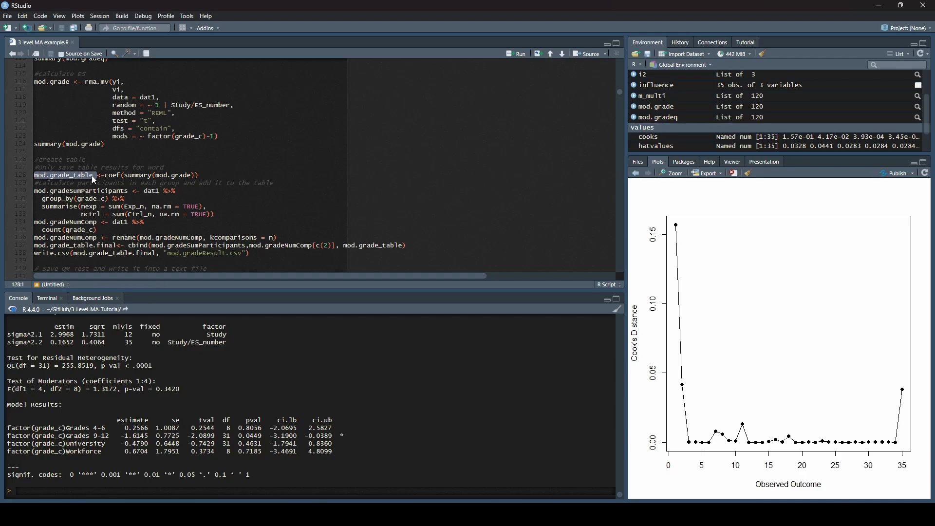
pyautogui.moveTo(208, 176)
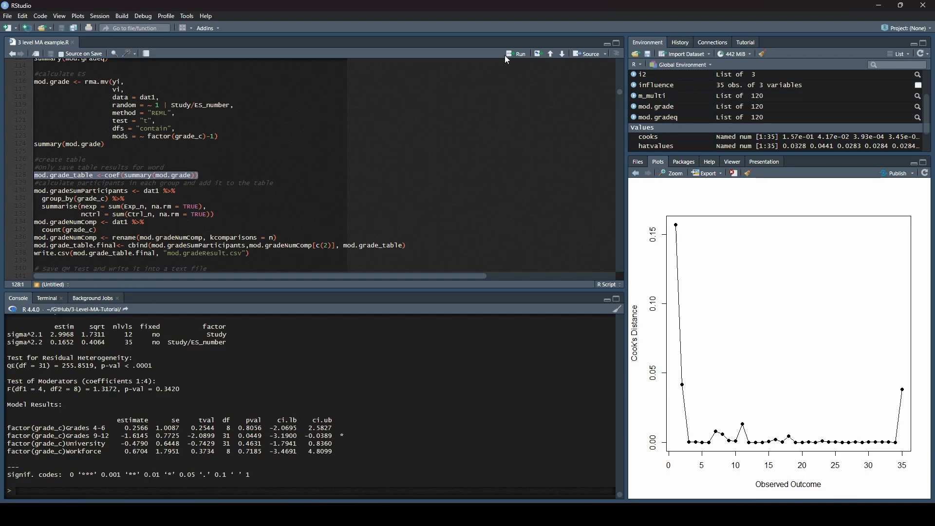
pyautogui.click(517, 53)
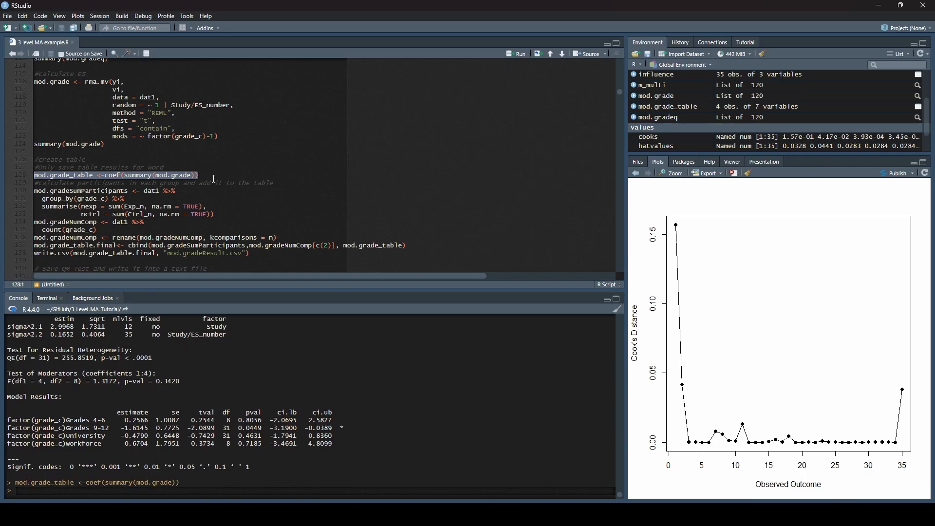
pyautogui.scroll(-3)
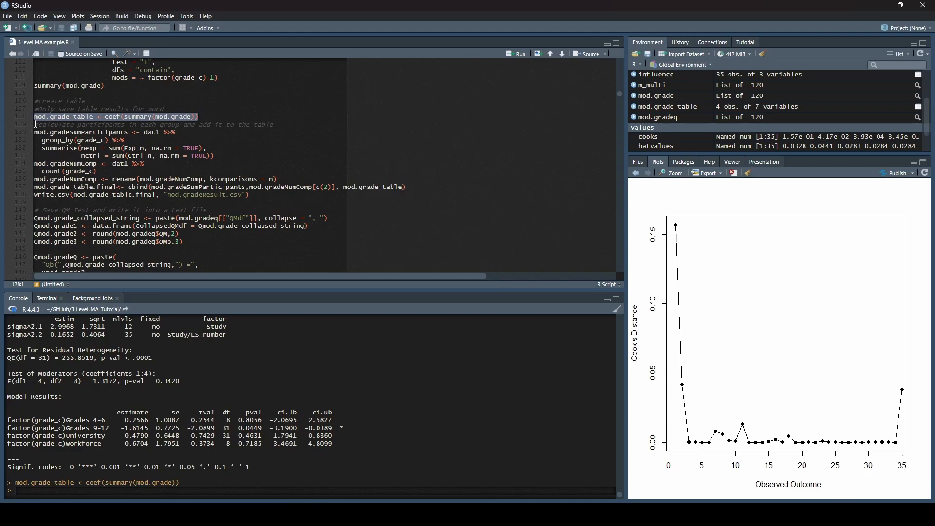
pyautogui.click(324, 124)
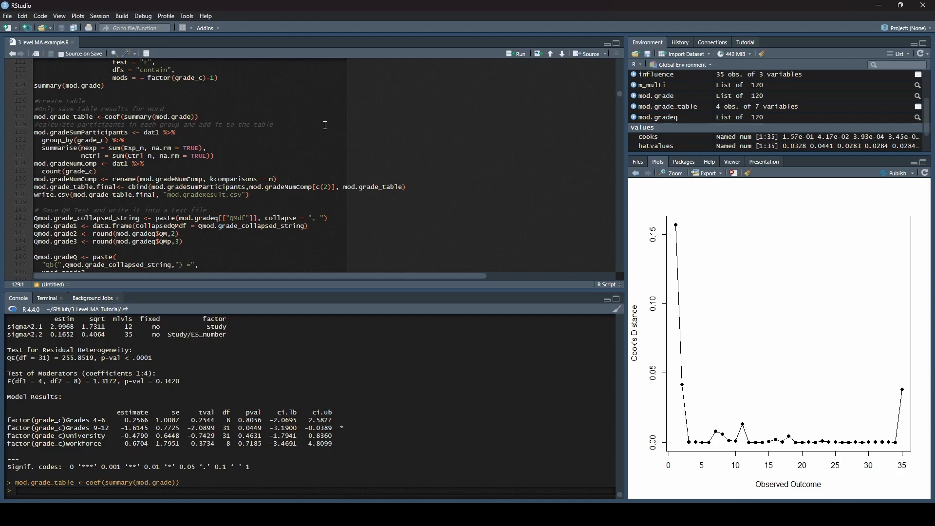
pyautogui.moveTo(321, 122)
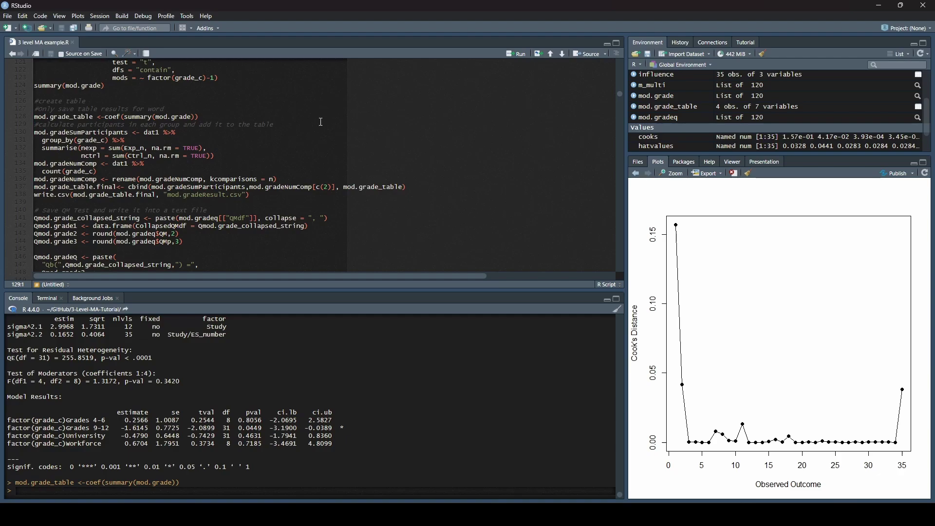
pyautogui.moveTo(128, 135)
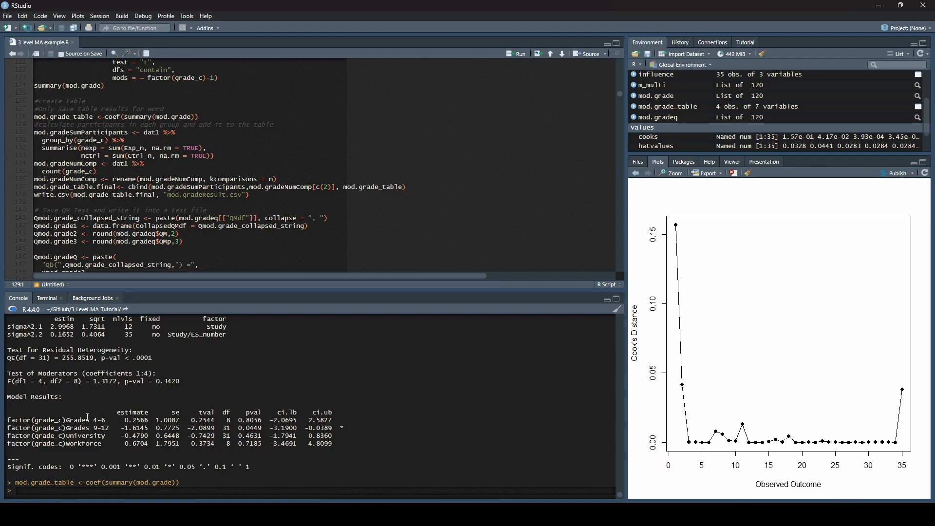
pyautogui.doubleClick(76, 420)
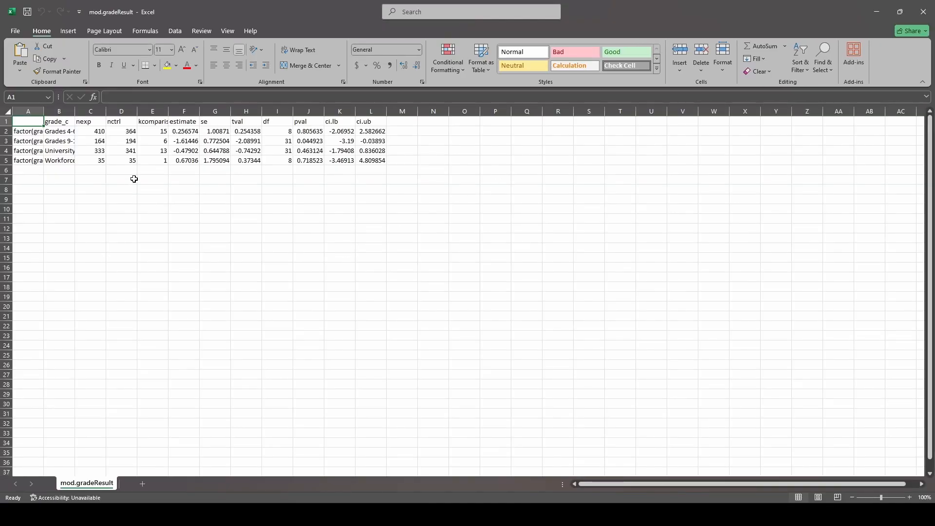
pyautogui.moveTo(340, 235)
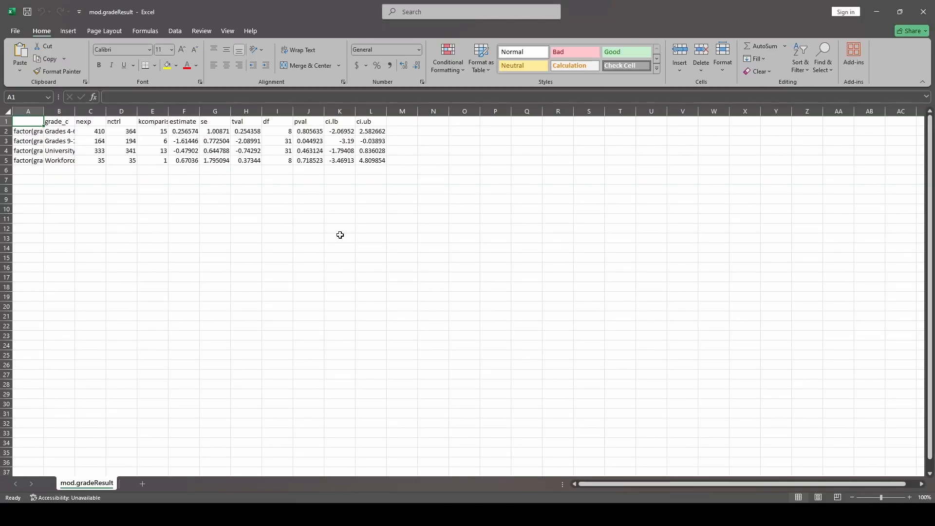
pyautogui.moveTo(72, 155)
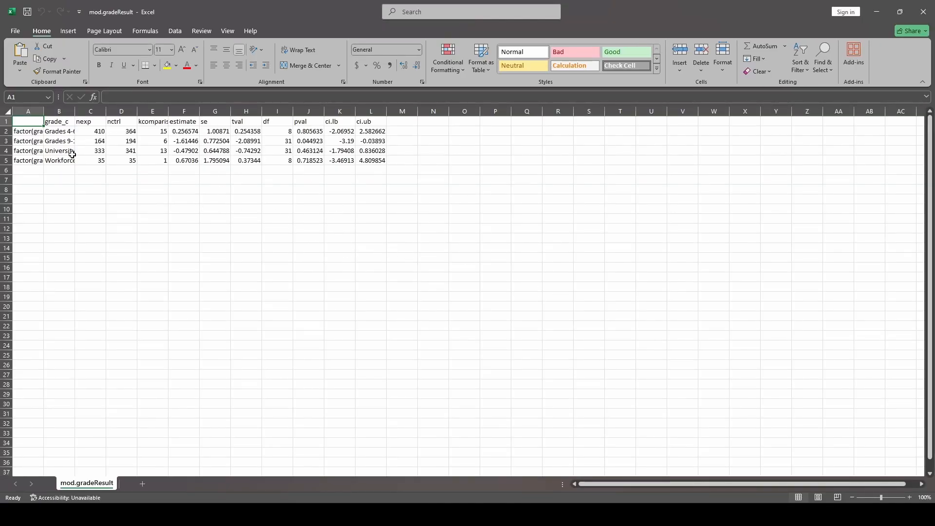
pyautogui.click(27, 140)
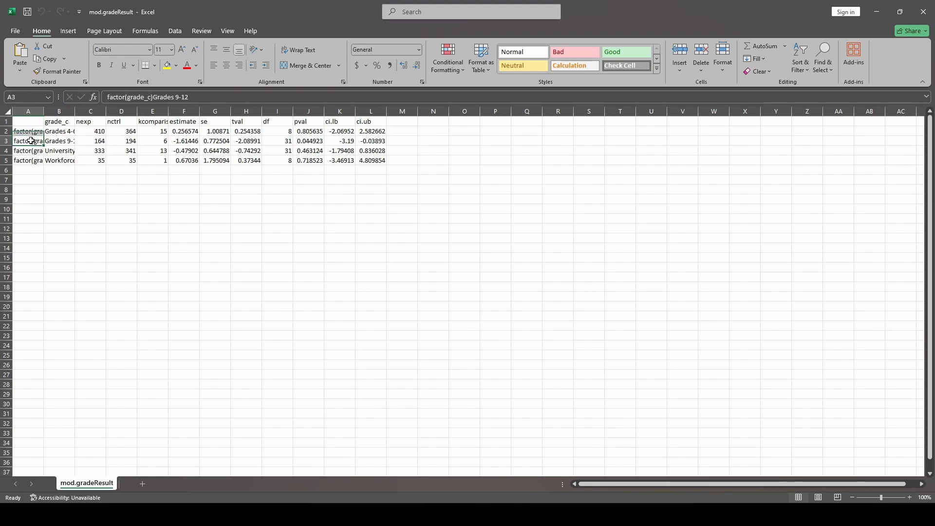
pyautogui.click(27, 121)
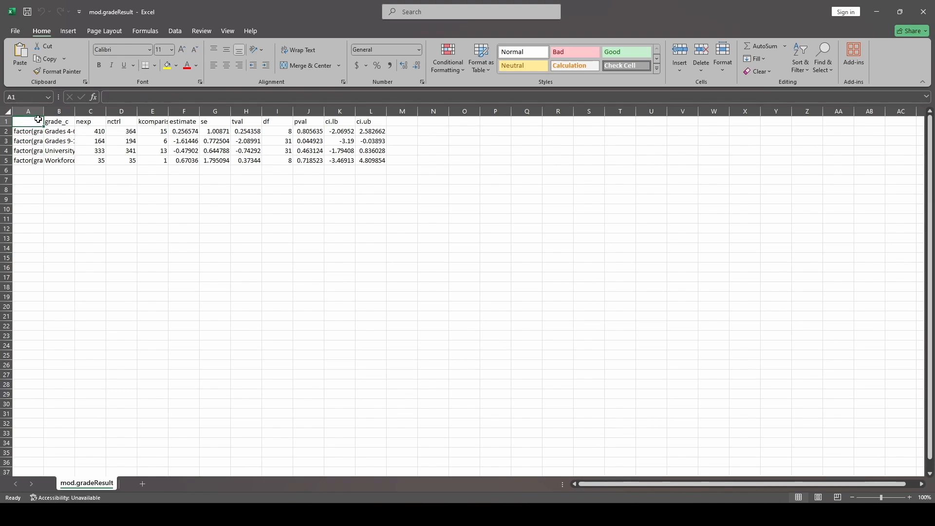
pyautogui.click(27, 111)
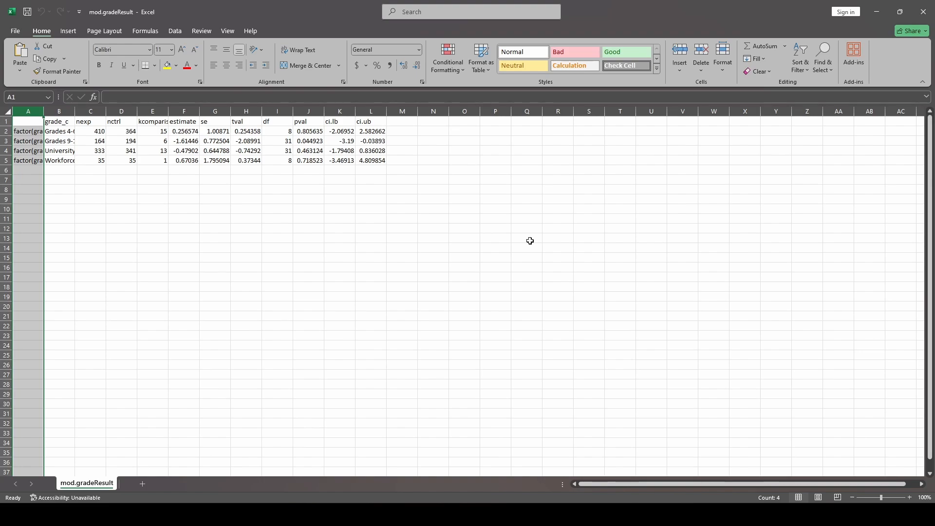
pyautogui.moveTo(374, 166)
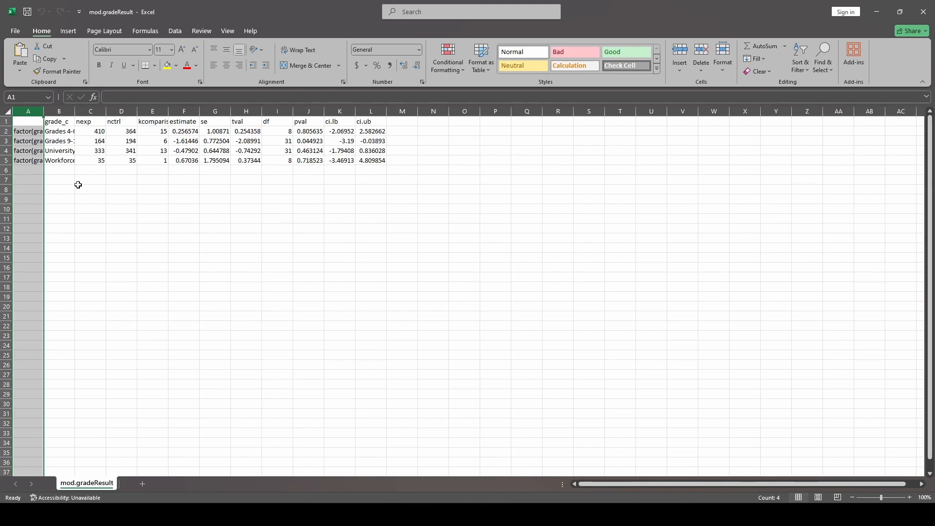
pyautogui.click(309, 267)
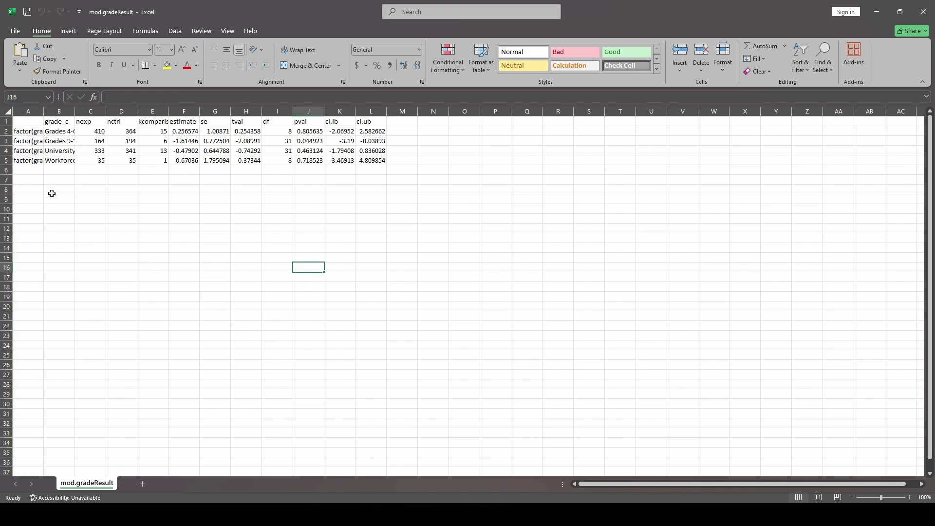
pyautogui.click(27, 111)
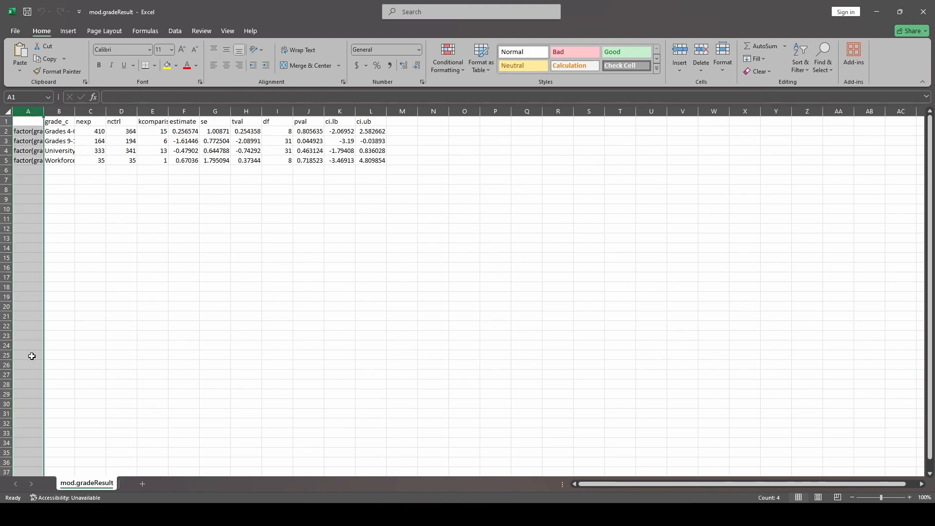
pyautogui.click(29, 150)
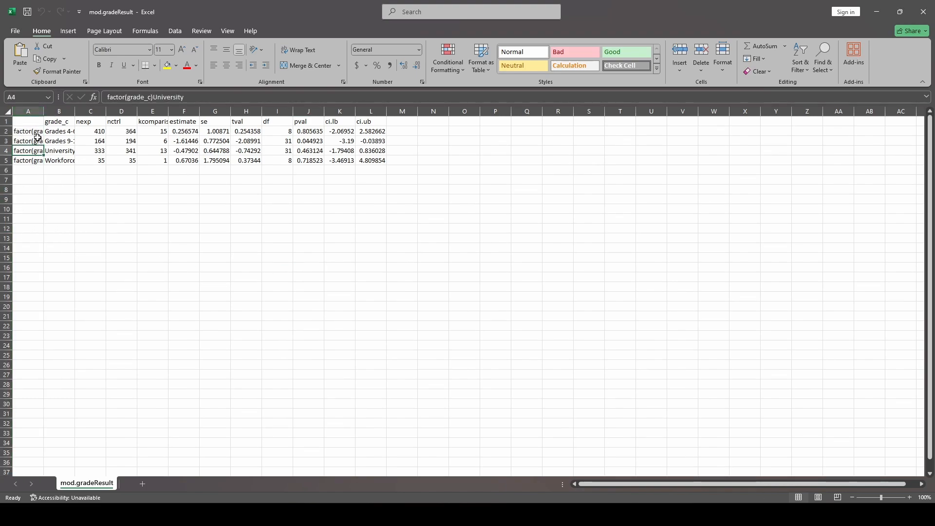
pyautogui.click(125, 97)
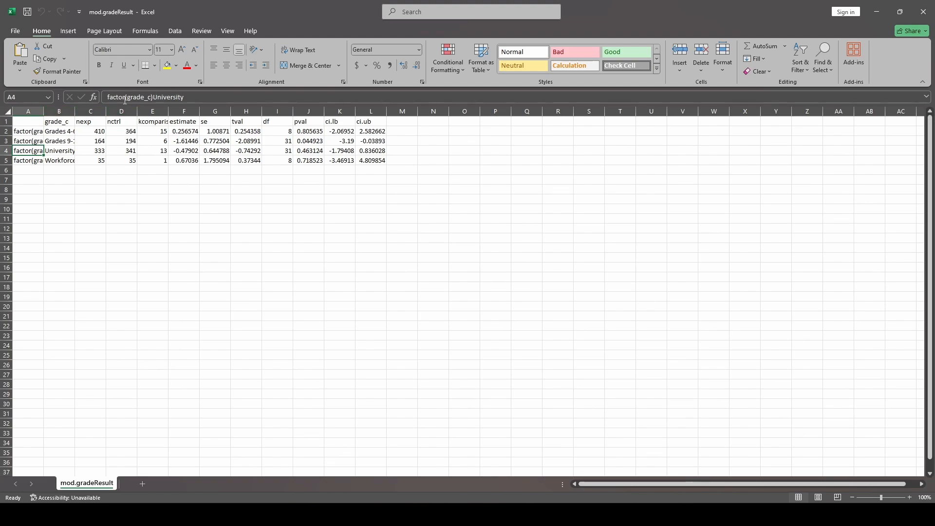
pyautogui.click(58, 190)
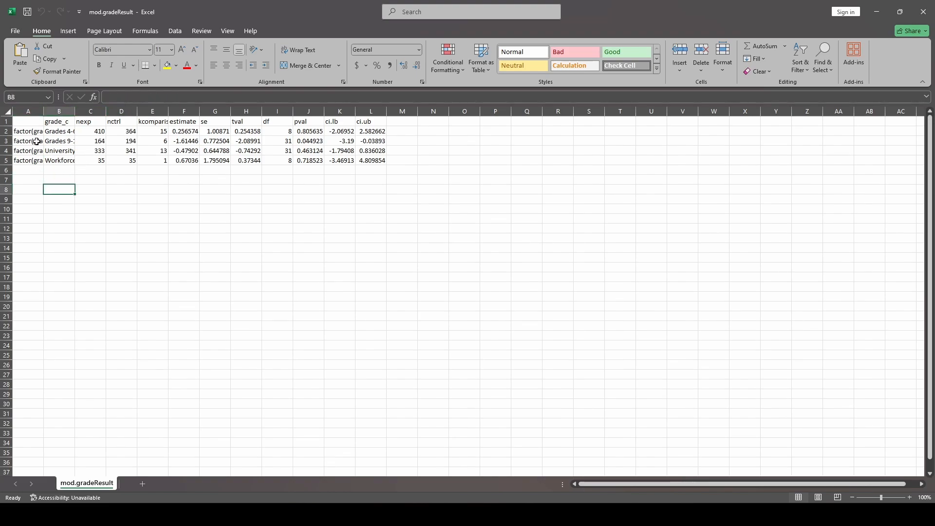
pyautogui.click(28, 141)
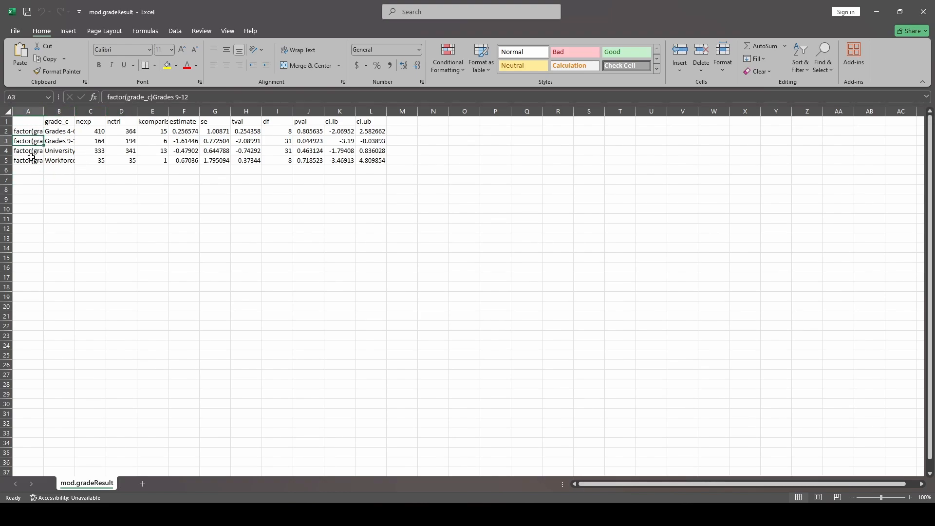
pyautogui.click(27, 160)
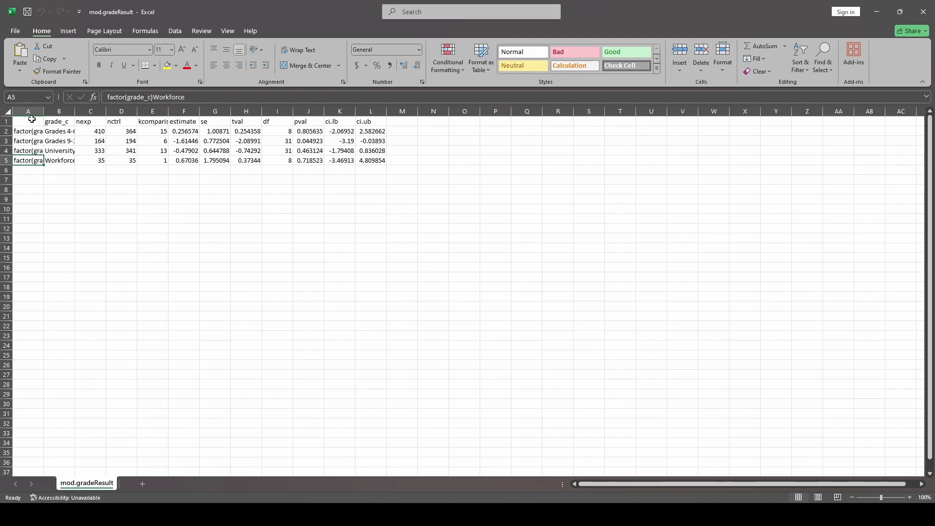
pyautogui.moveTo(91, 117)
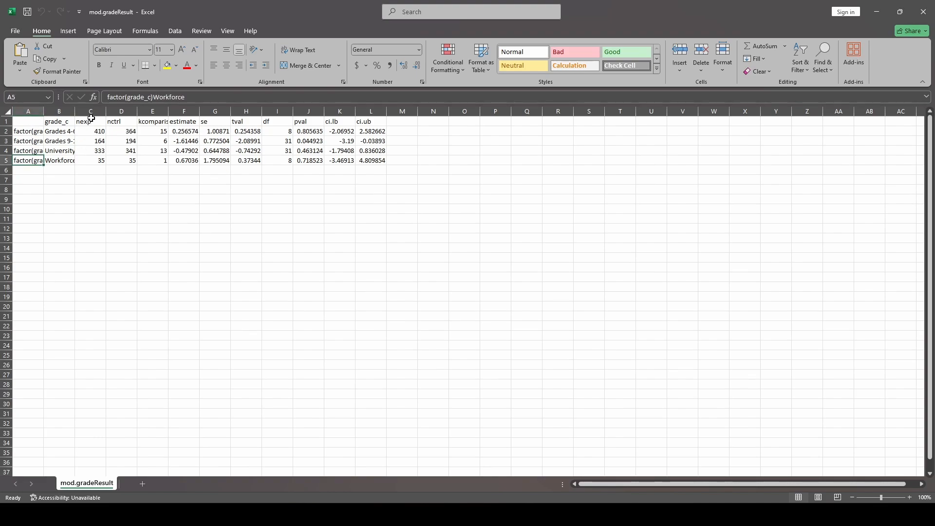
pyautogui.click(90, 111)
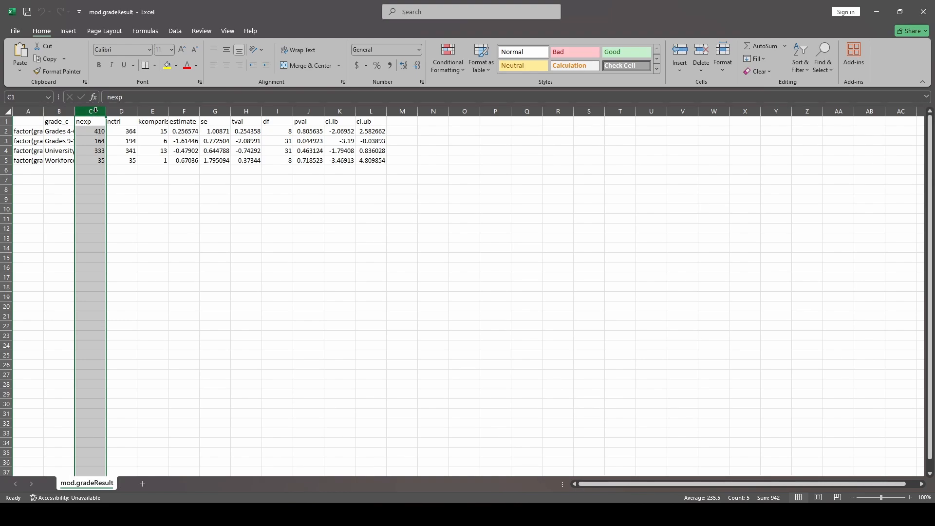
pyautogui.click(120, 111)
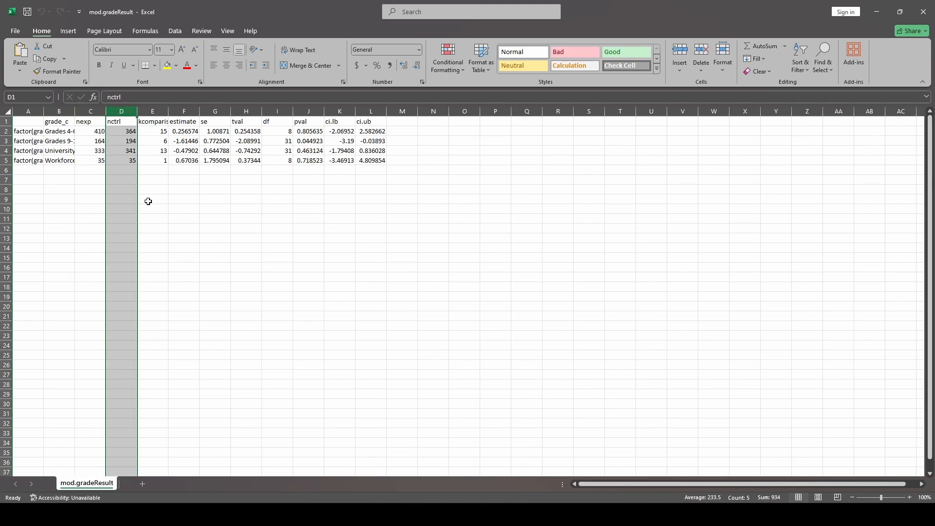
pyautogui.moveTo(170, 137)
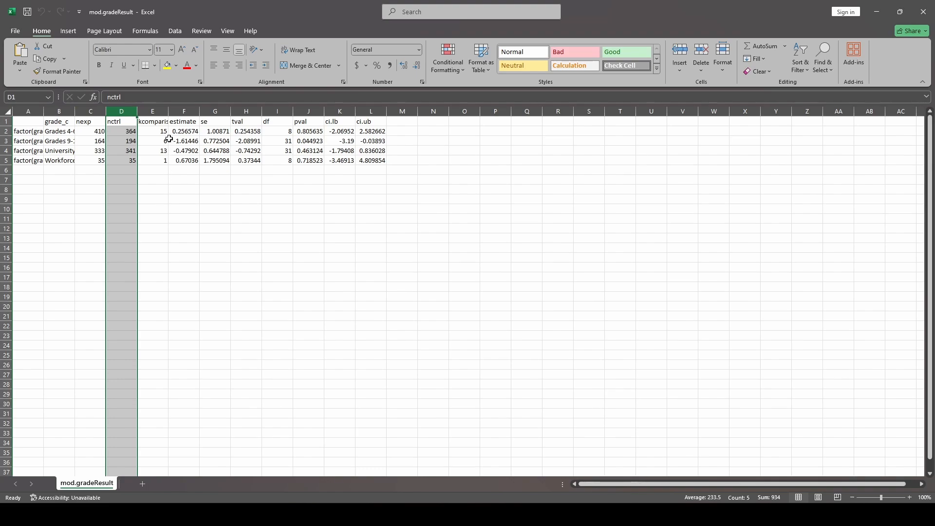
pyautogui.click(152, 111)
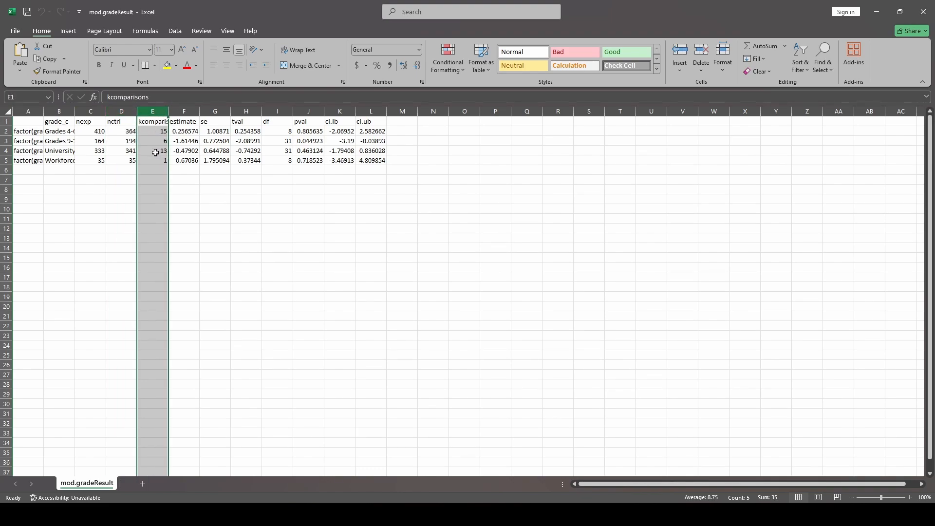
pyautogui.click(184, 189)
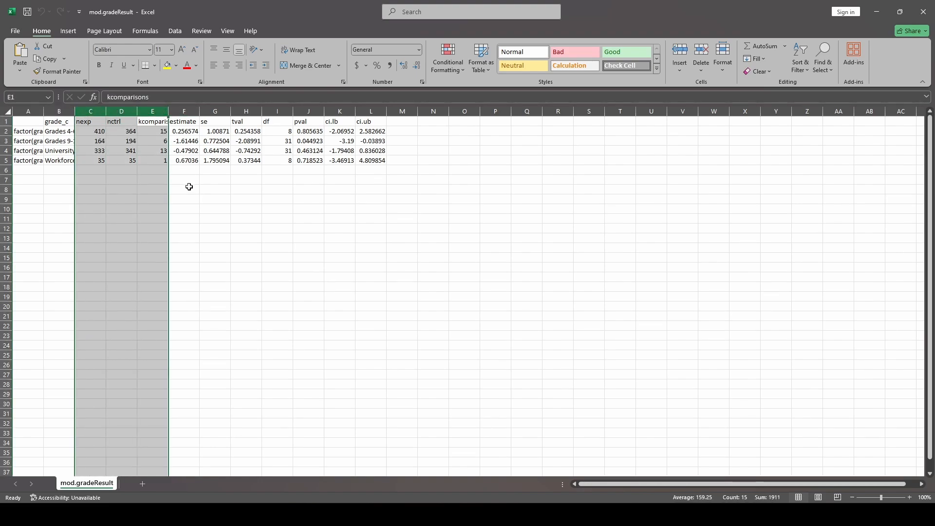
pyautogui.click(184, 189)
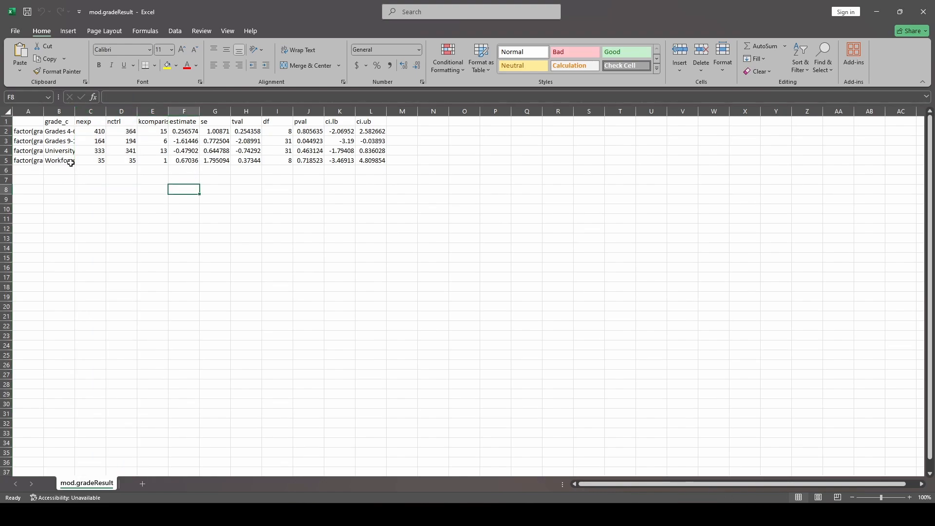
pyautogui.click(184, 161)
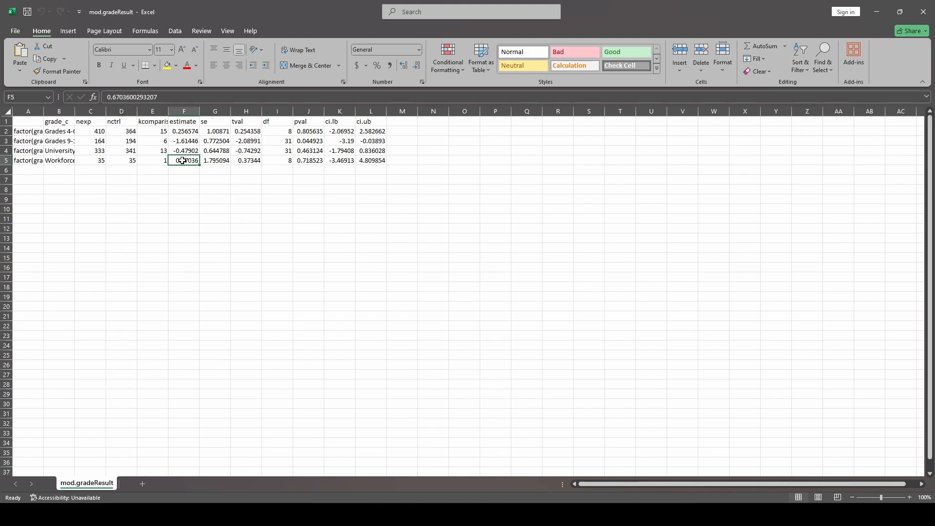
pyautogui.click(152, 161)
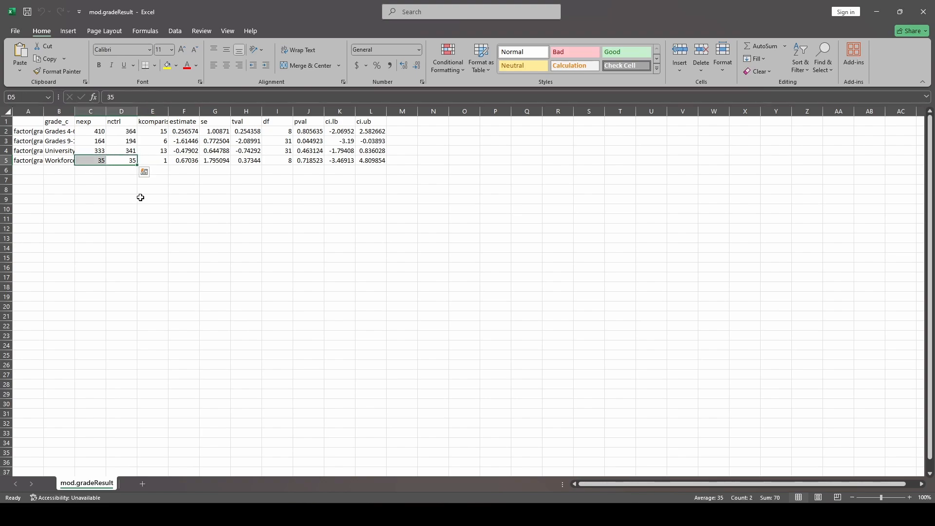
pyautogui.click(6, 161)
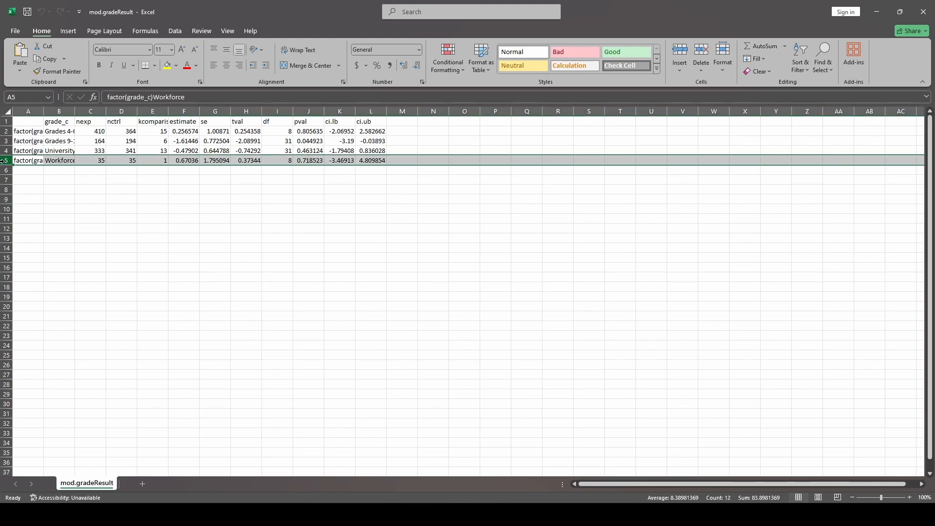
pyautogui.click(184, 170)
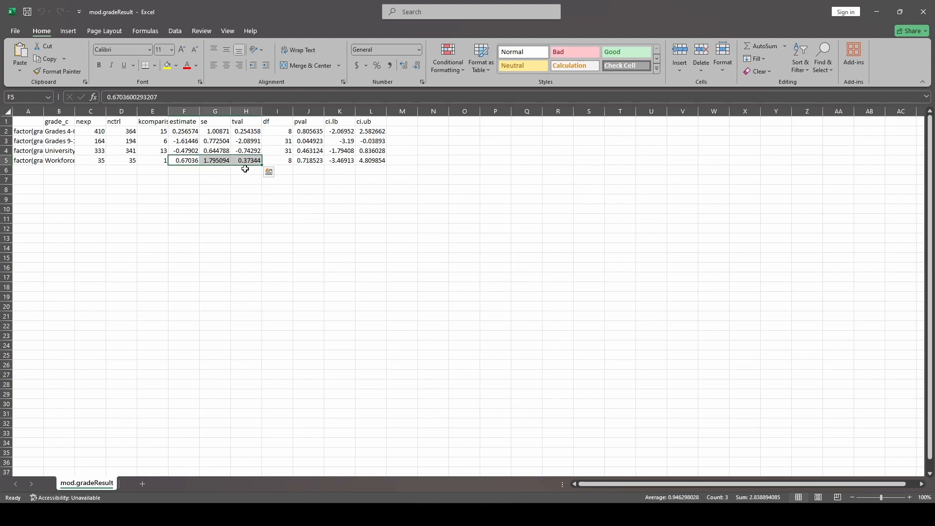
pyautogui.click(214, 161)
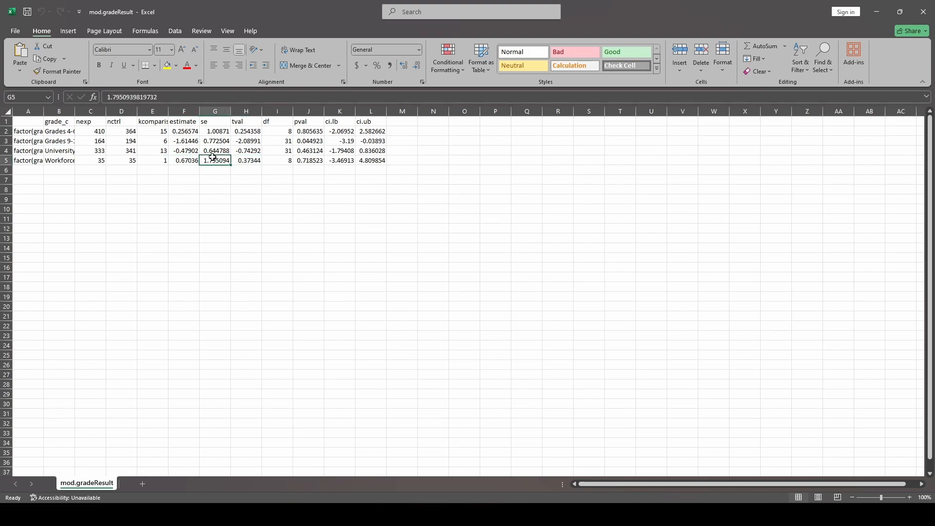
pyautogui.click(184, 160)
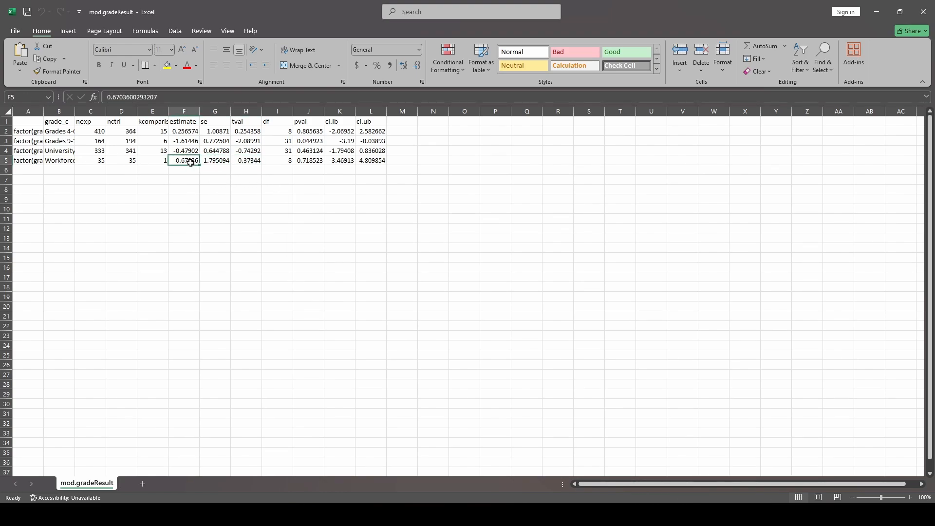
pyautogui.moveTo(536, 239)
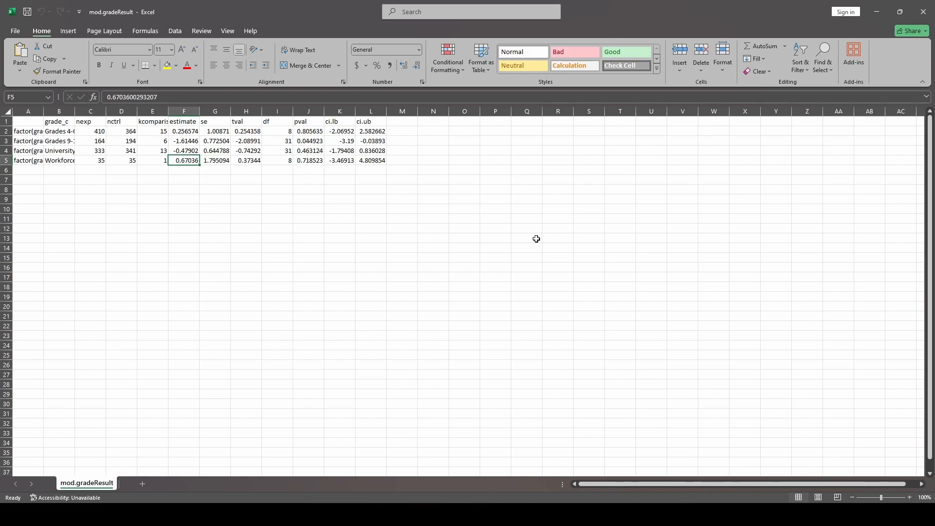
pyautogui.moveTo(392, 163)
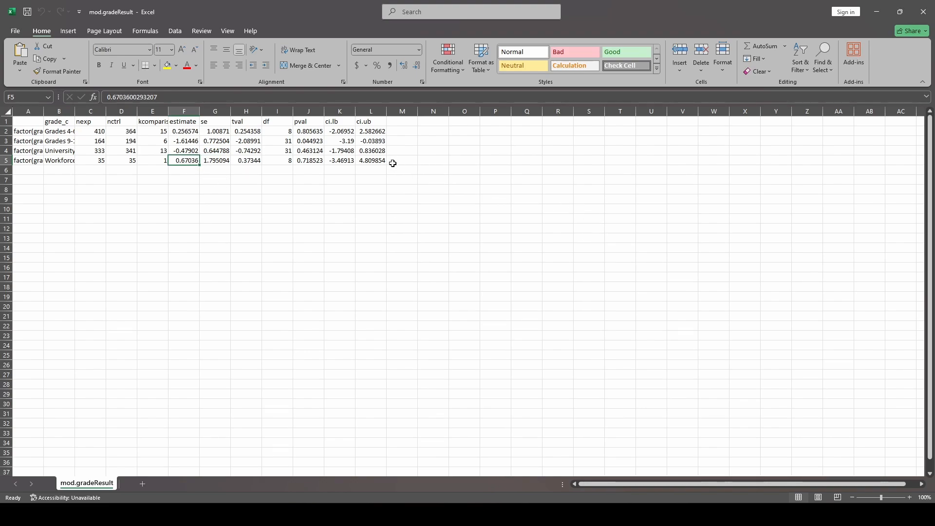
pyautogui.moveTo(185, 131); pyautogui.dragTo(184, 160)
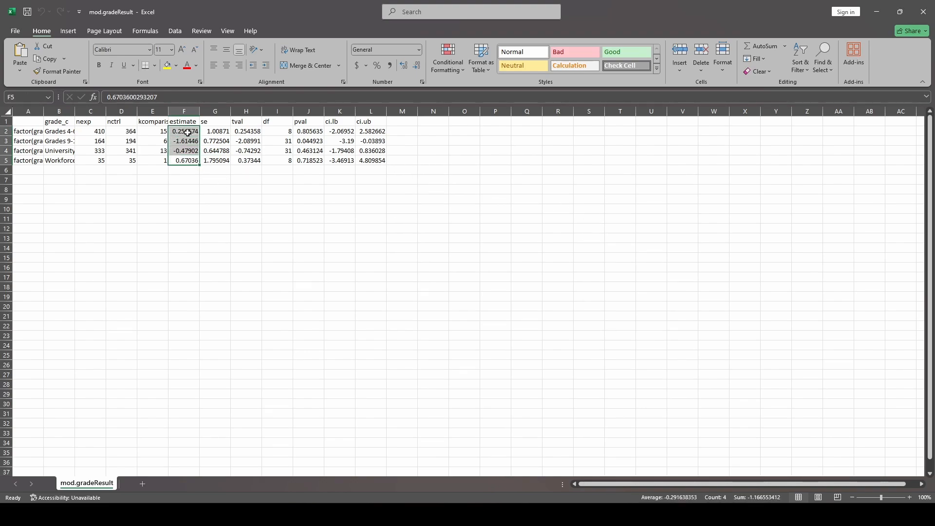
pyautogui.click(184, 140)
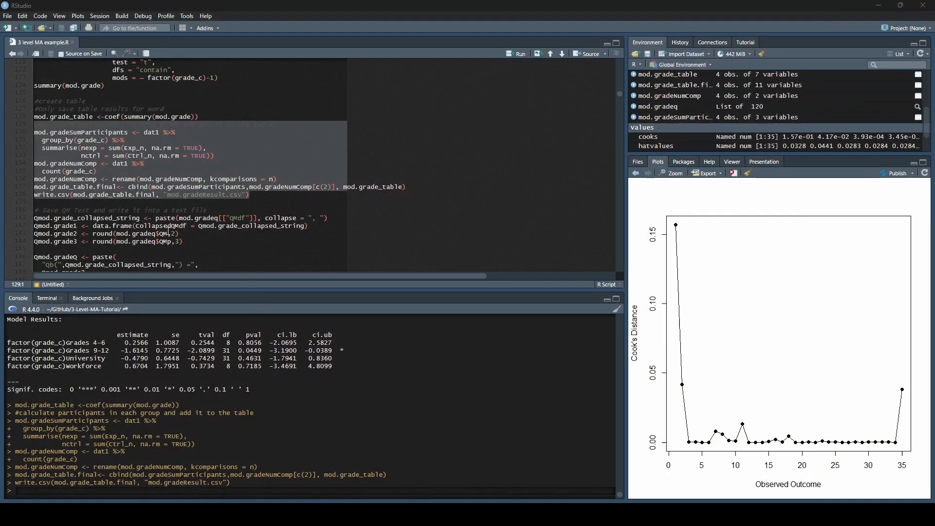
# - Run the Qmod.grade block, writing Qb(3, 8) = 1.57, p = 0.271 to a text file
pyautogui.scroll(-3)
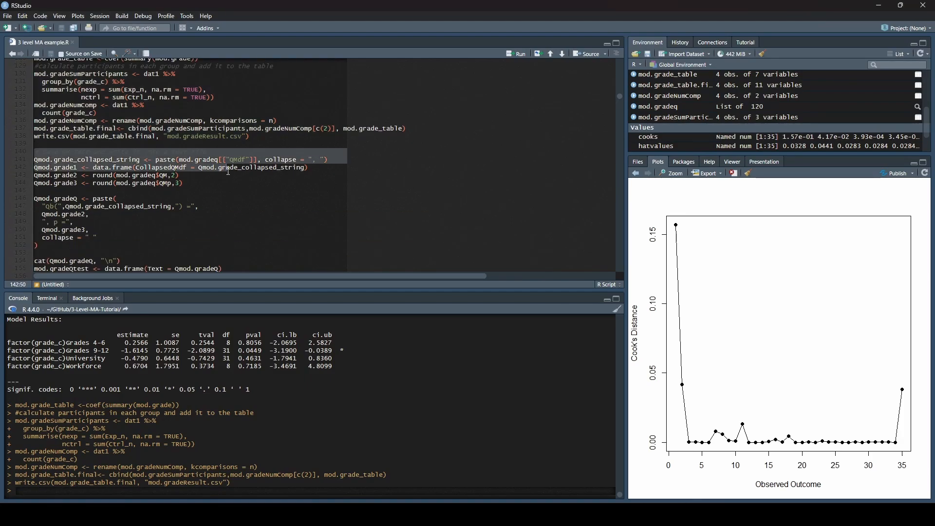
pyautogui.scroll(-3)
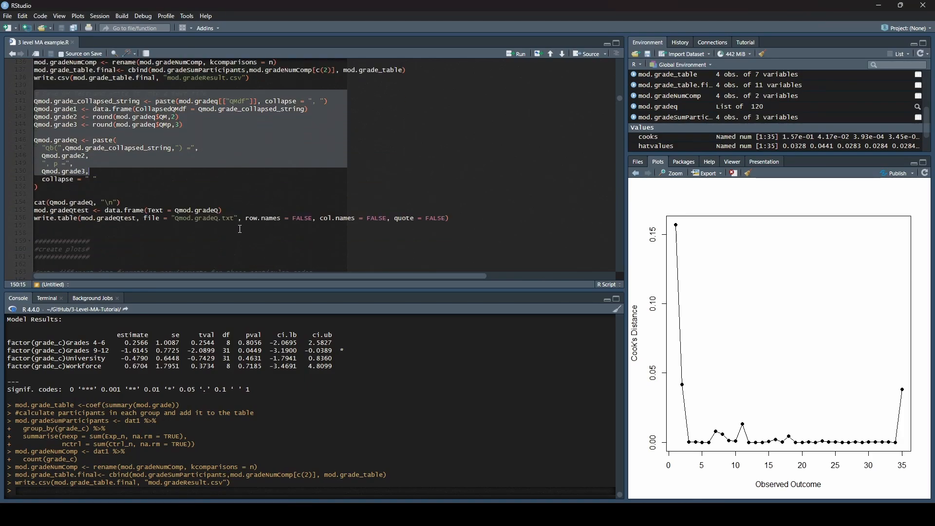
pyautogui.click(453, 217)
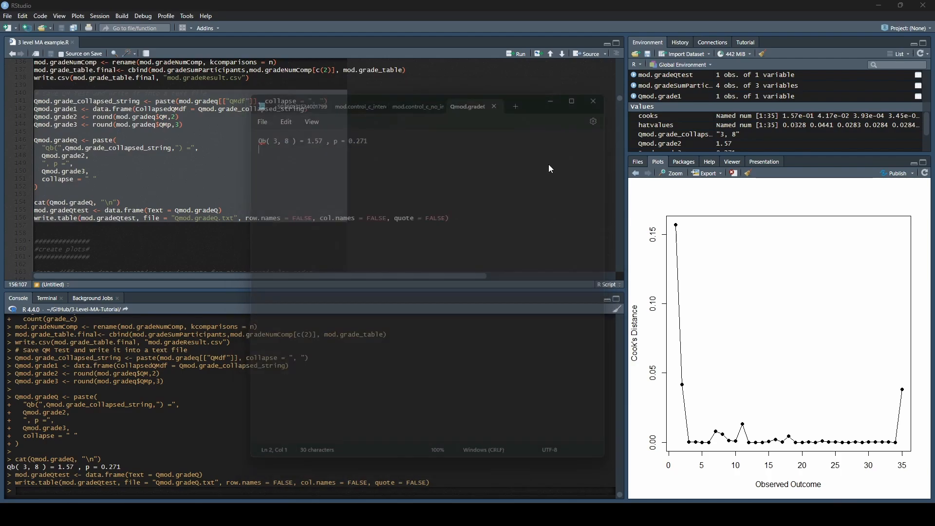
pyautogui.click(593, 101)
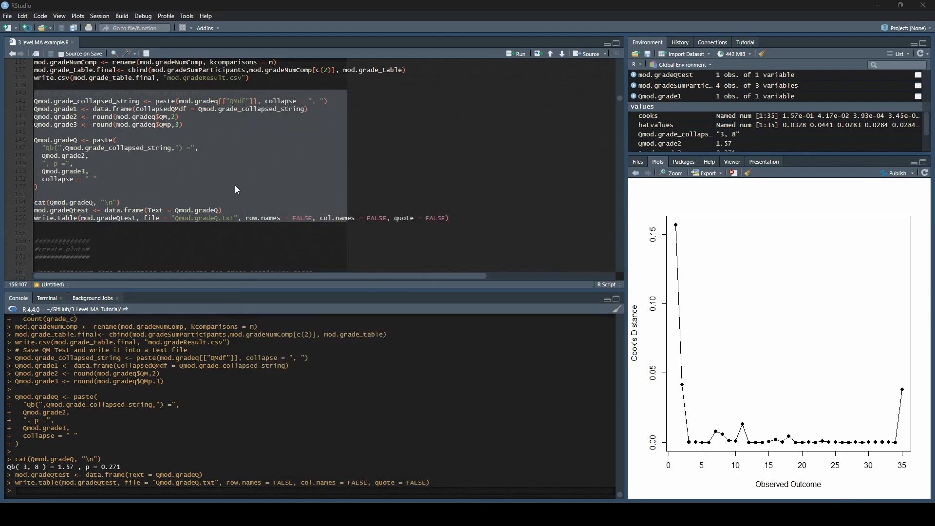
pyautogui.click(187, 219)
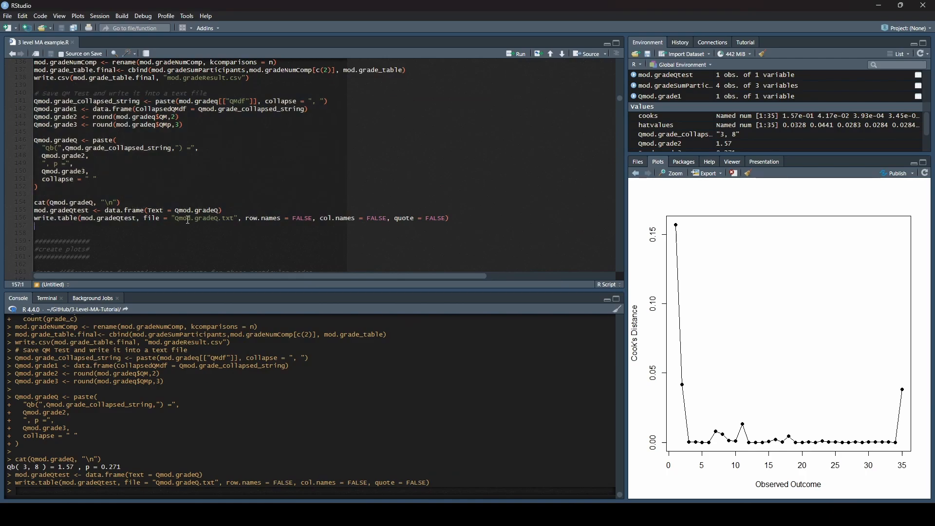
pyautogui.moveTo(269, 216)
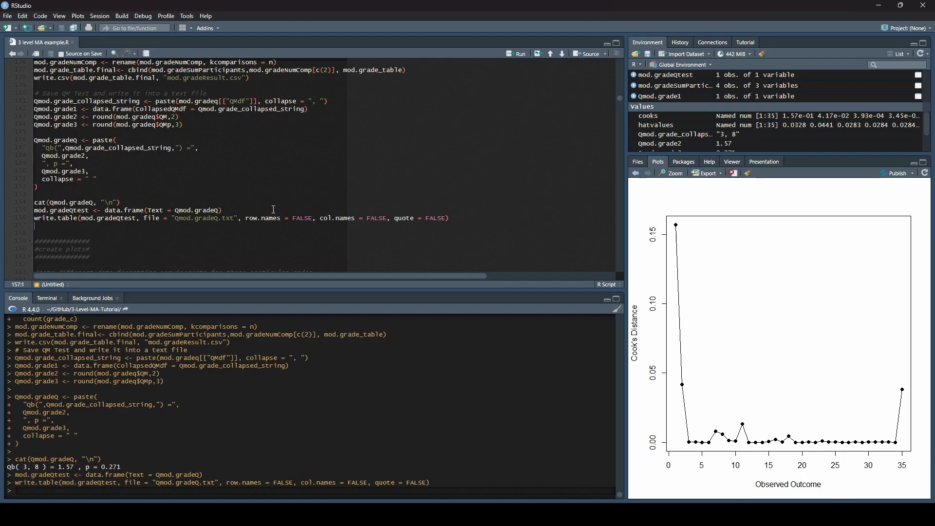
# - Bring up find-and-replace for 'grade' over the grade moderator code block
pyautogui.scroll(3)
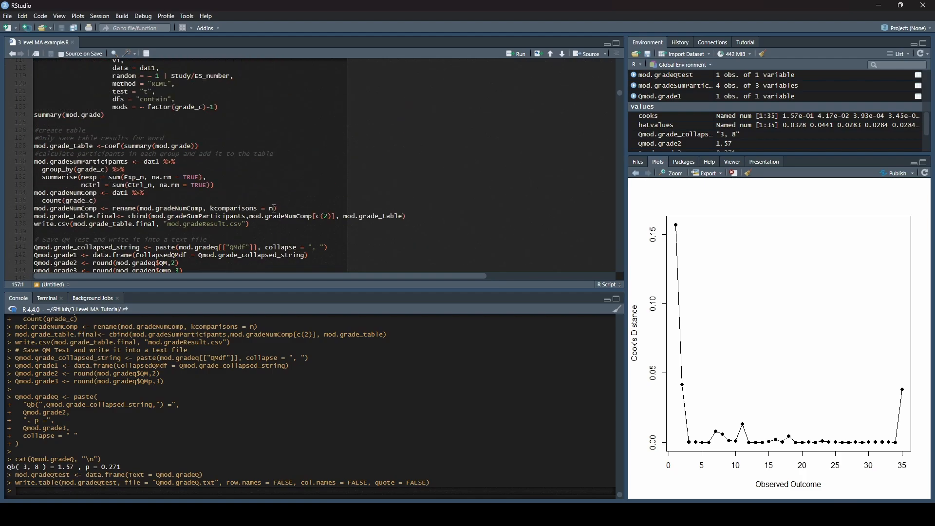
pyautogui.scroll(3)
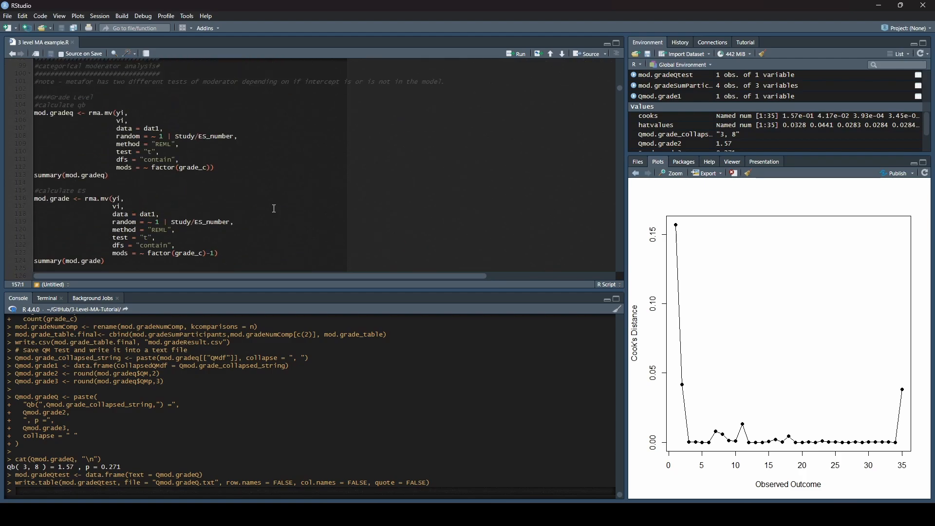
pyautogui.scroll(-3)
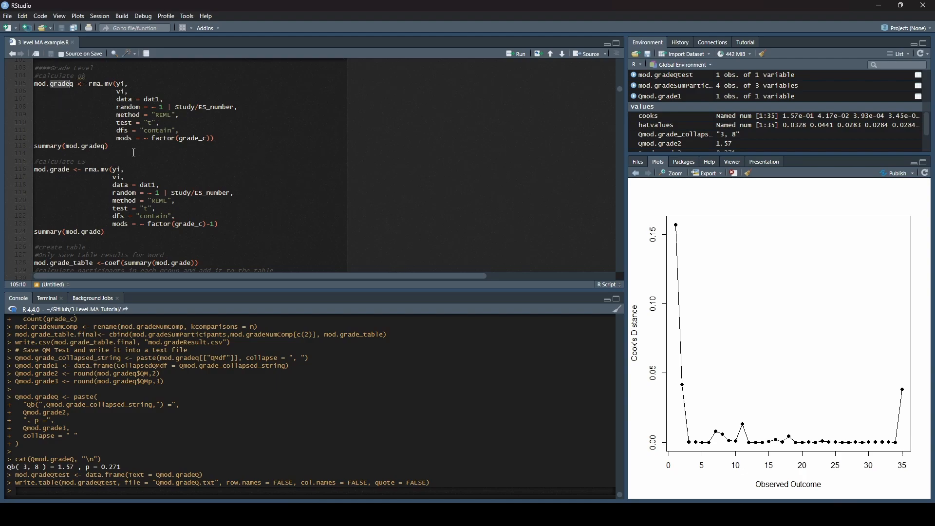
pyautogui.press('ctrl+f')
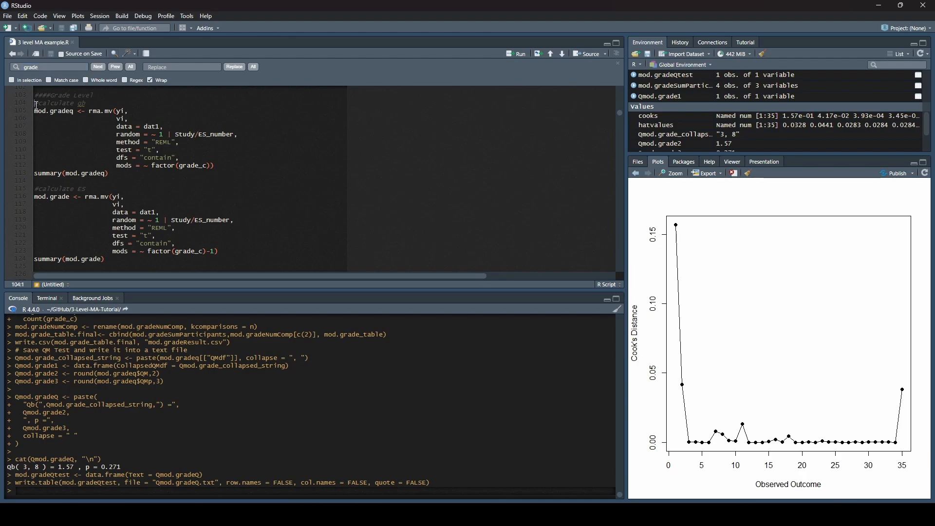
pyautogui.scroll(-3)
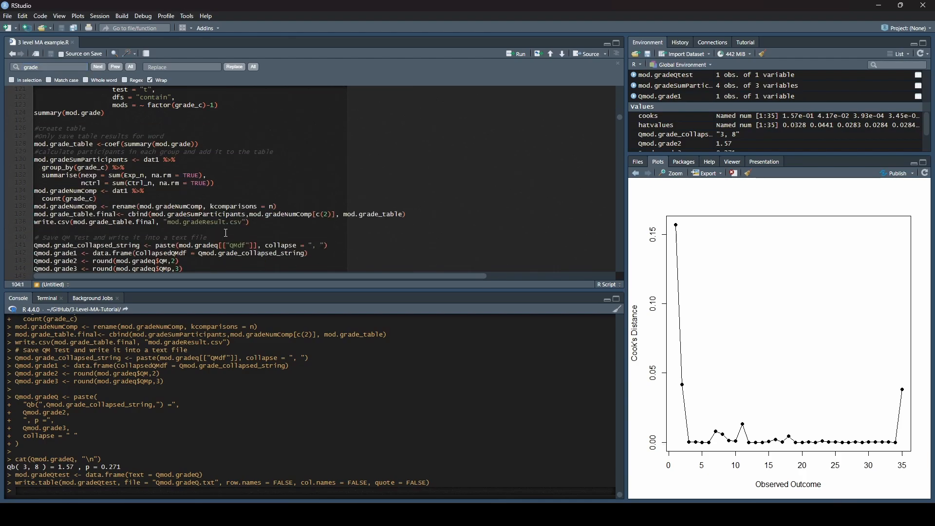
pyautogui.scroll(-3)
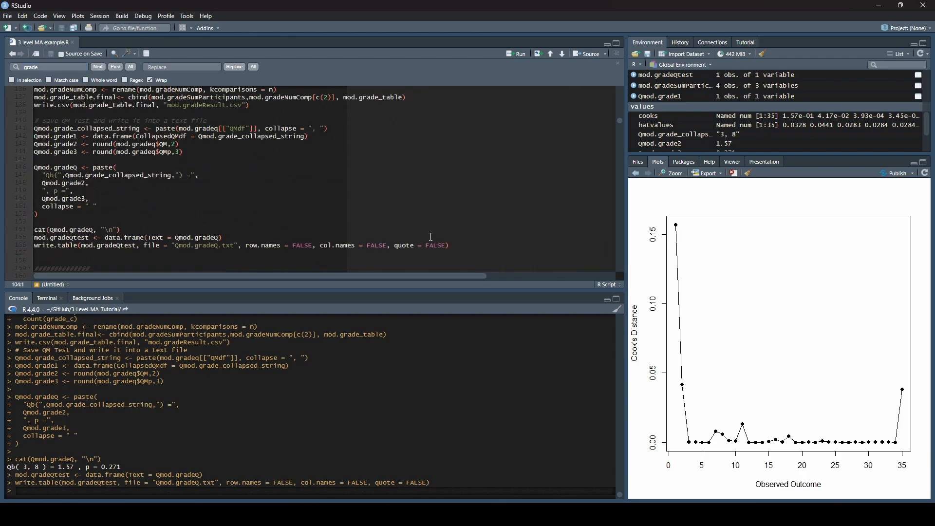
pyautogui.scroll(3)
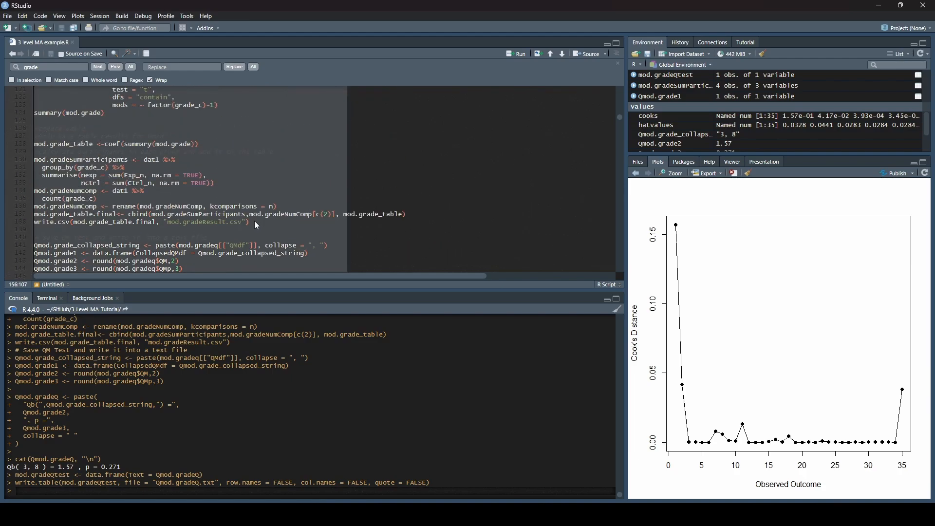
pyautogui.scroll(3)
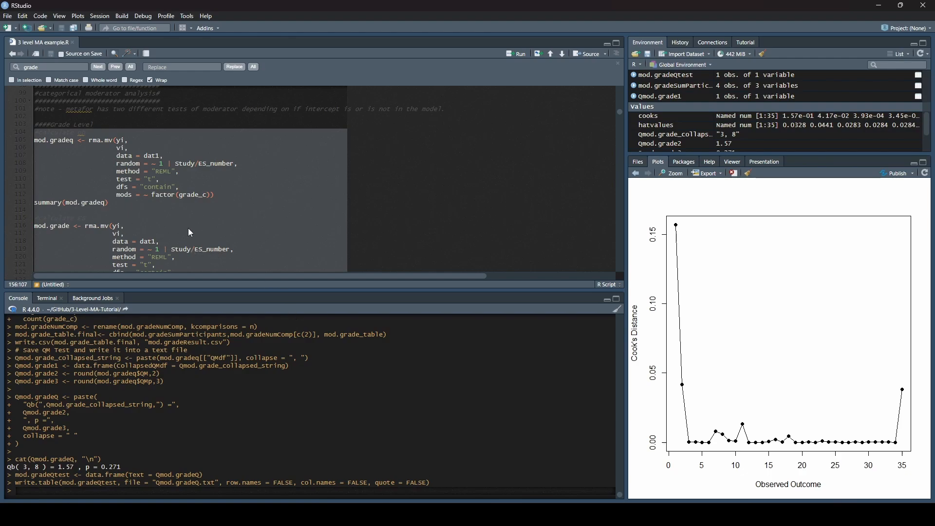
pyautogui.moveTo(98, 156)
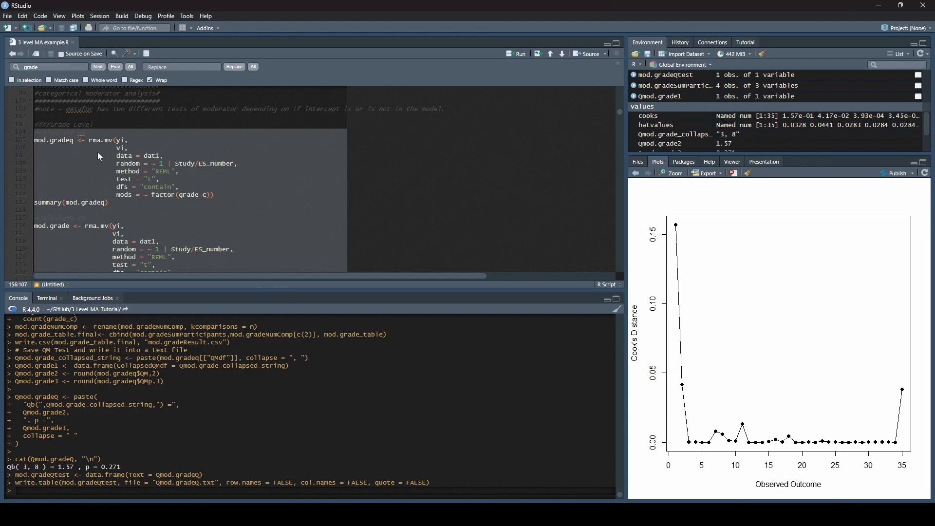
pyautogui.moveTo(80, 251)
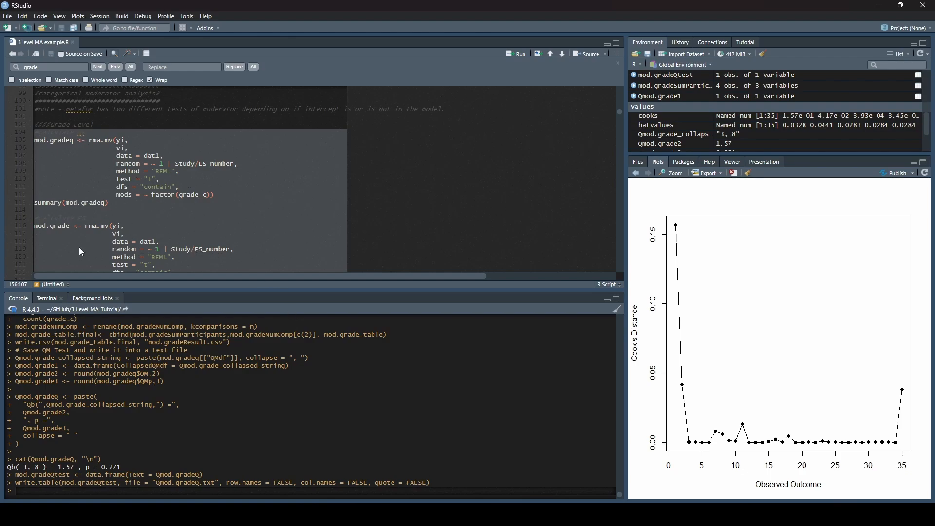
pyautogui.moveTo(149, 181)
pyautogui.write('voiceq')
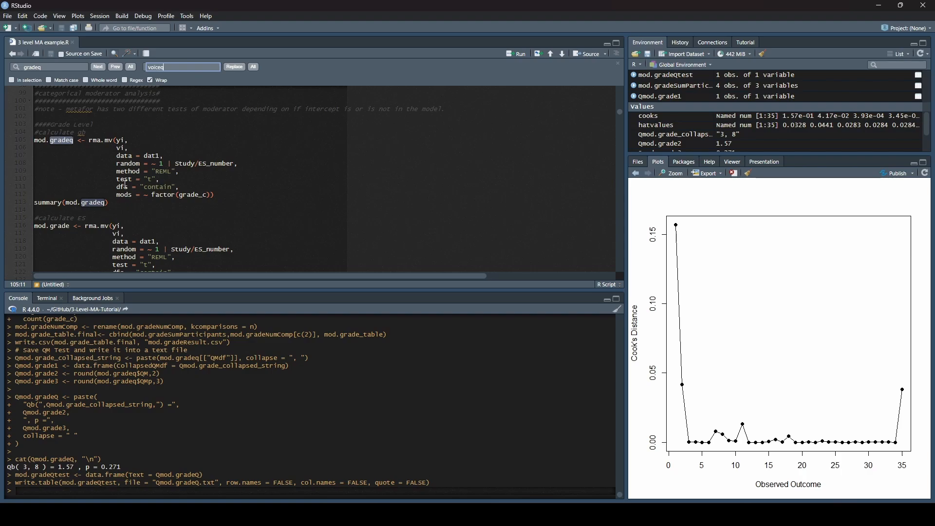
pyautogui.moveTo(258, 177)
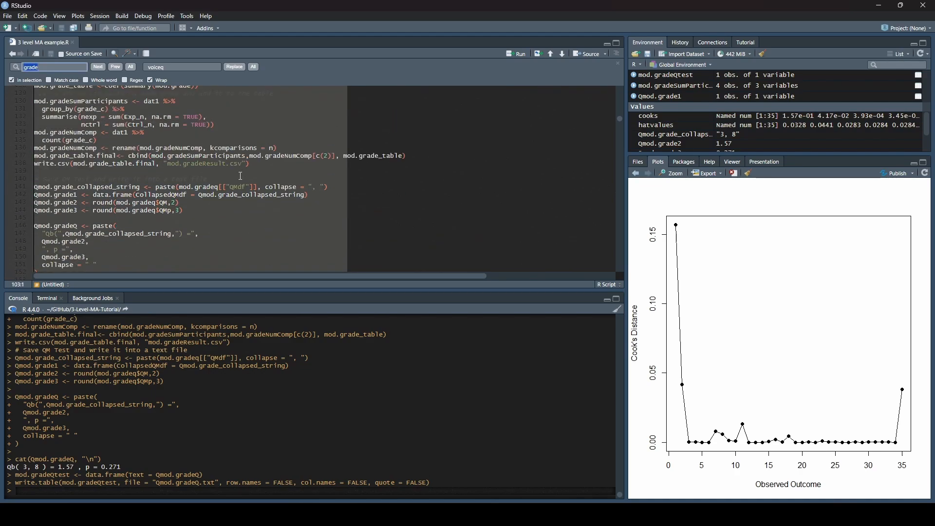
# - Scope the grade_c-to-voice replacement to the selected moderator block via In selection
pyautogui.scroll(3)
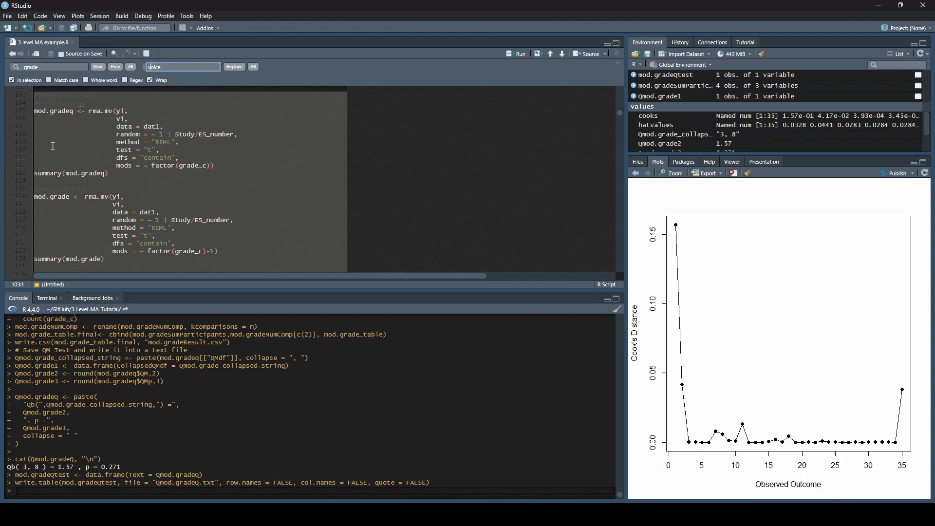
pyautogui.scroll(-3)
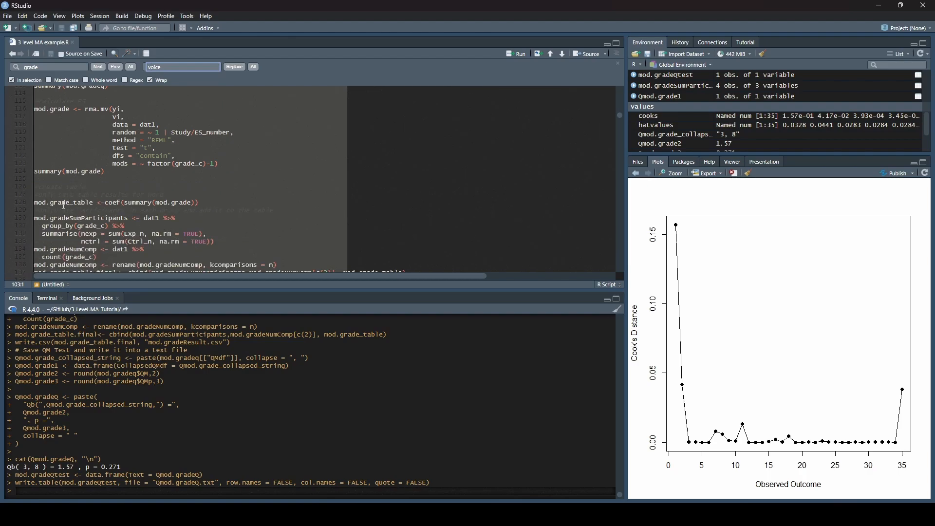
pyautogui.scroll(-3)
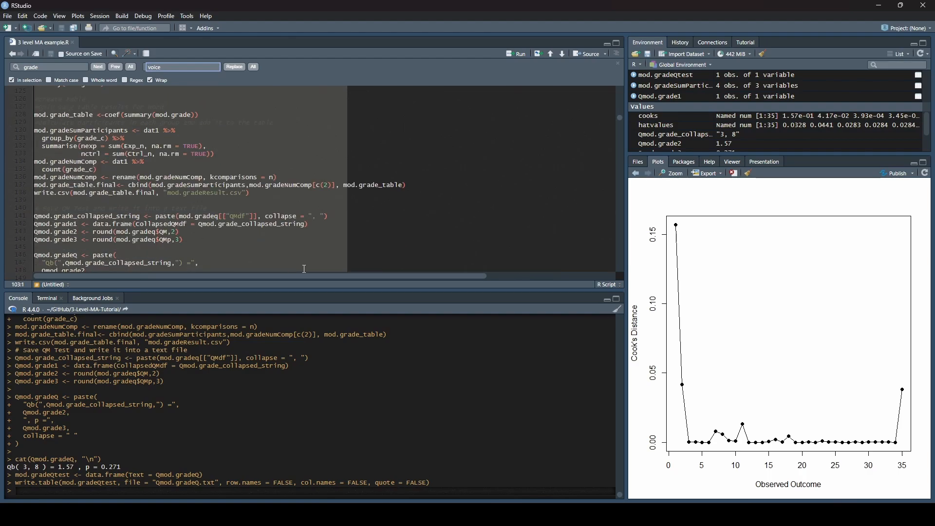
pyautogui.scroll(3)
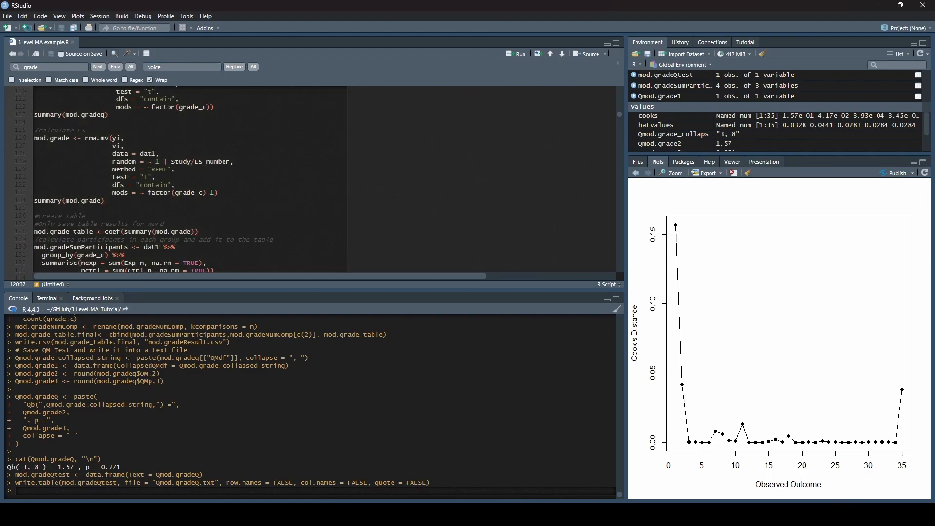
pyautogui.scroll(3)
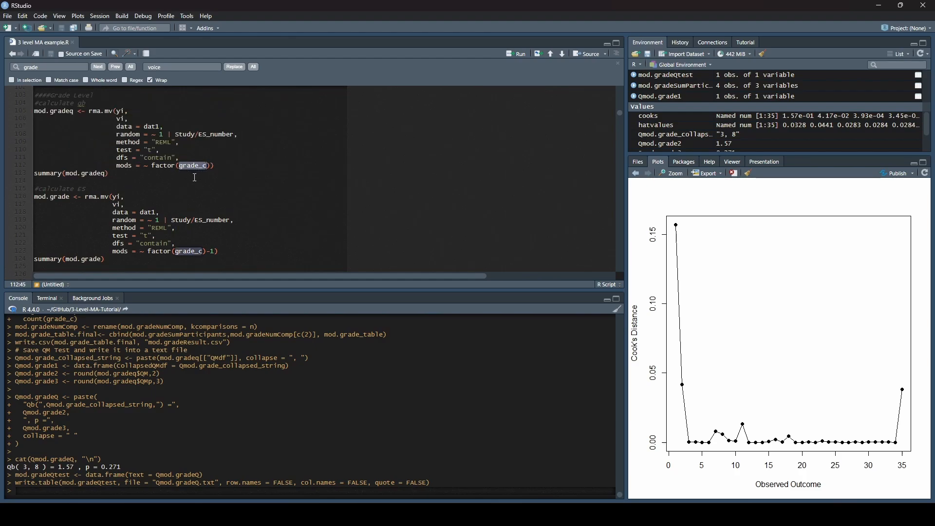
pyautogui.moveTo(182, 241)
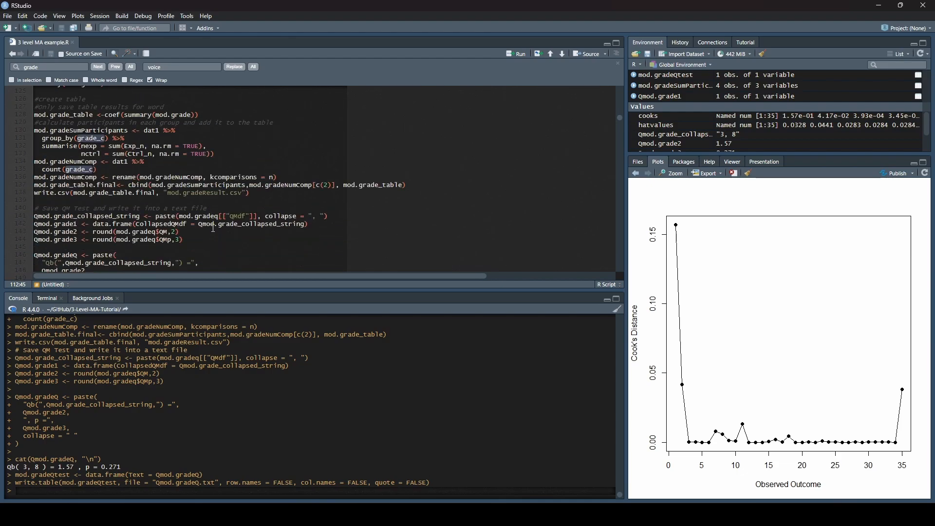
pyautogui.moveTo(221, 204)
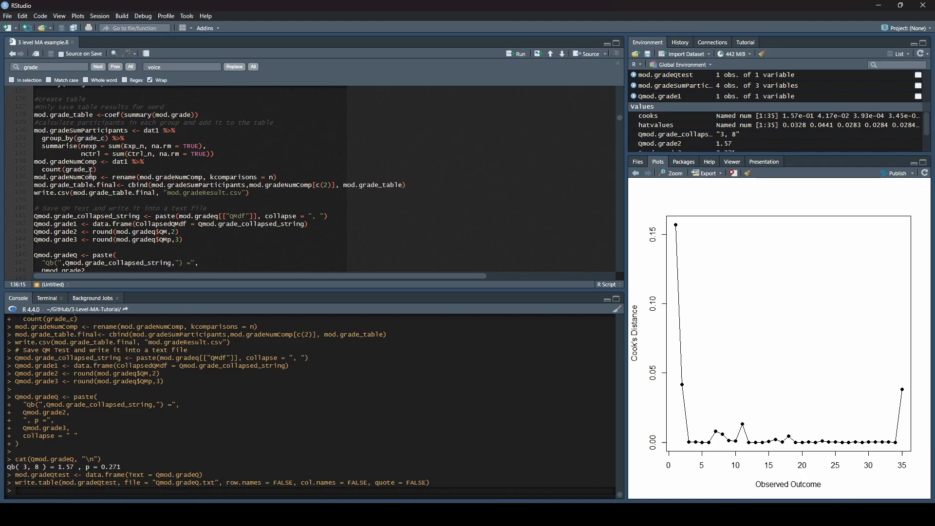
pyautogui.click(76, 169)
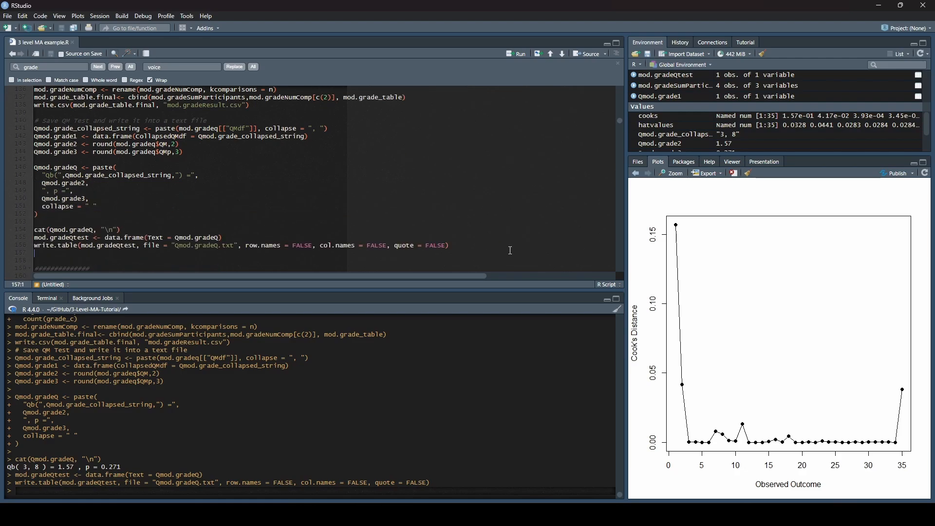
pyautogui.scroll(3)
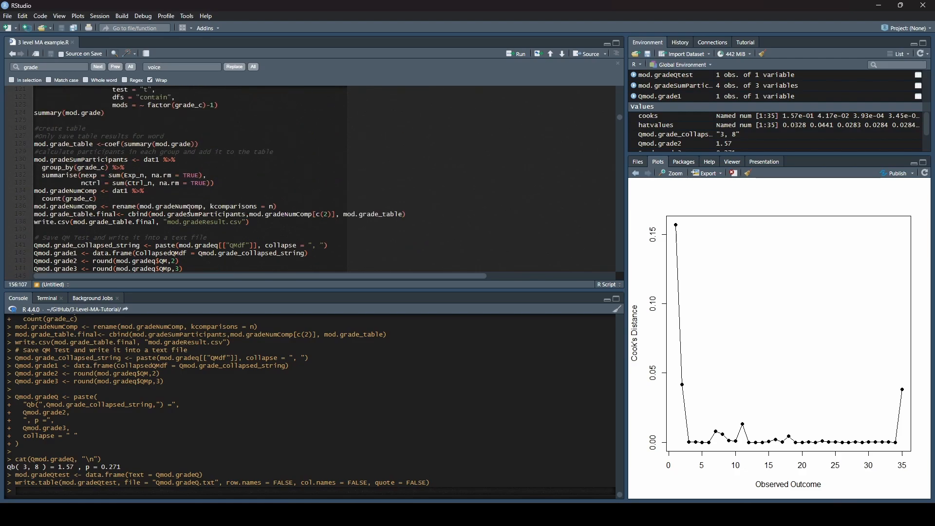
pyautogui.scroll(3)
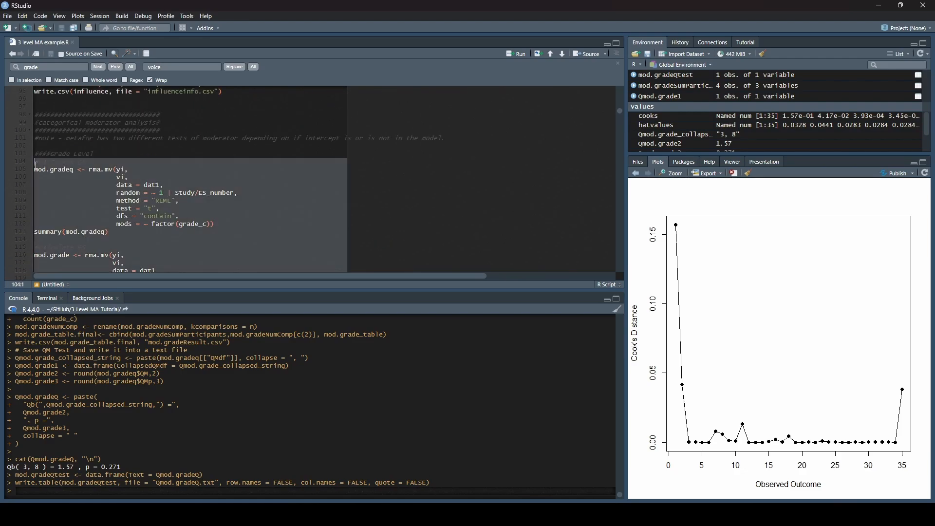
pyautogui.click(12, 80)
pyautogui.write('_c')
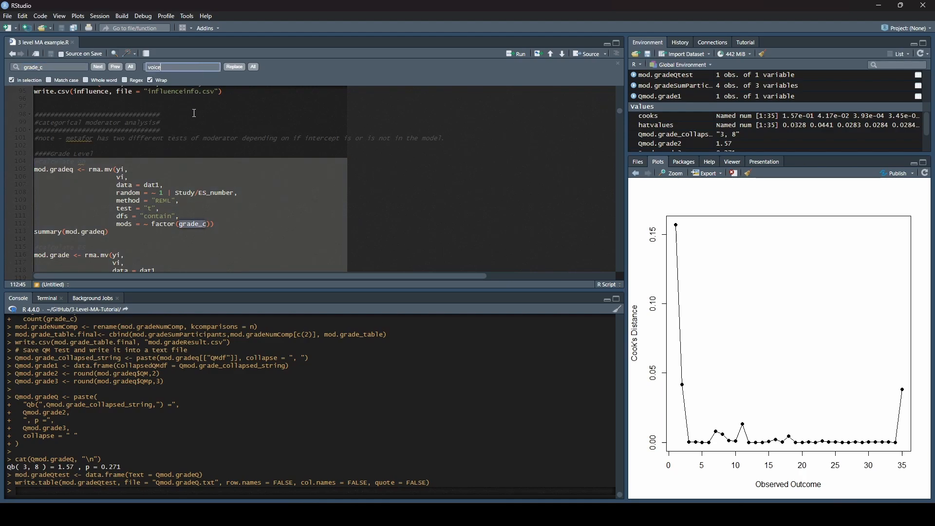
pyautogui.scroll(-3)
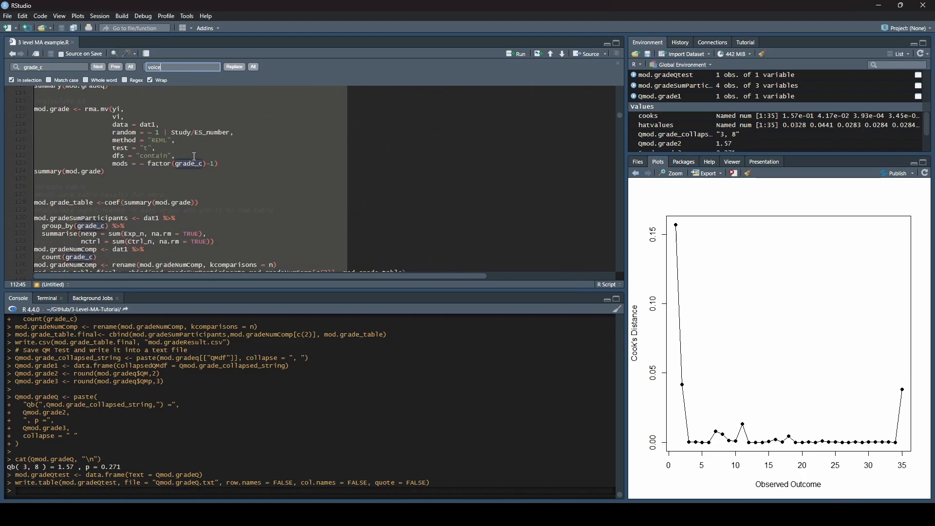
pyautogui.scroll(-3)
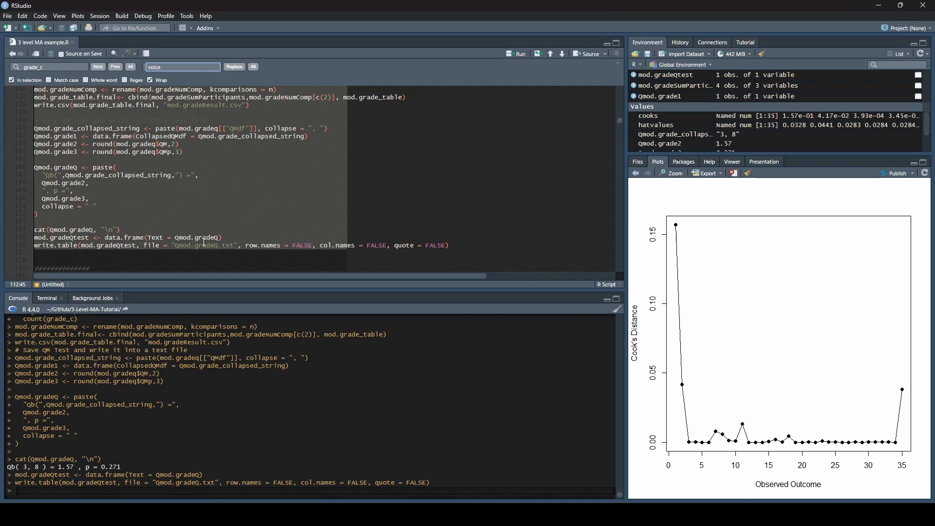
# - Dismiss the find bar and scroll through the unchanged grade_c moderator section
pyautogui.scroll(3)
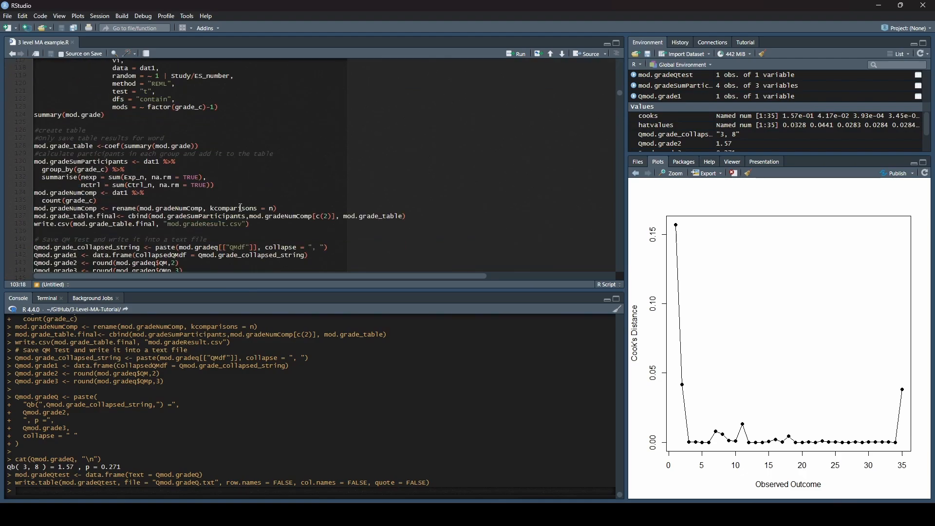
pyautogui.scroll(-3)
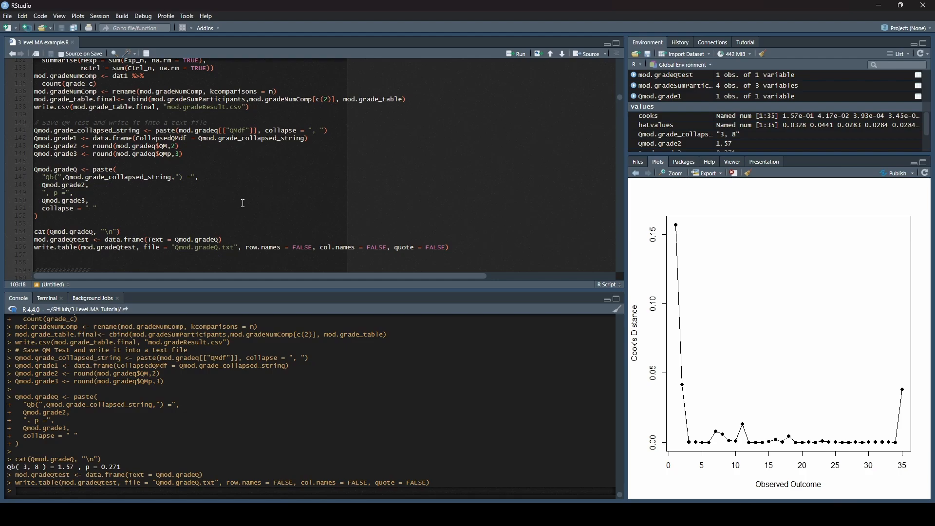
pyautogui.scroll(3)
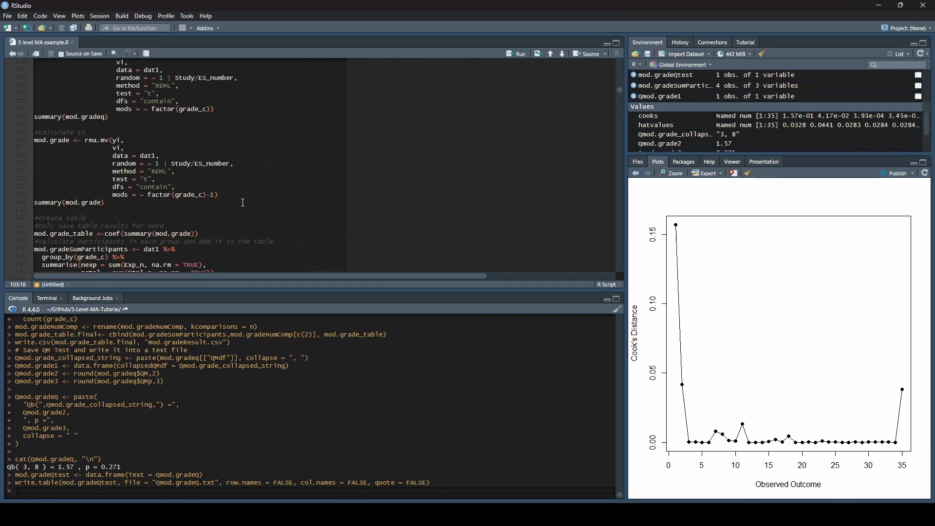
pyautogui.scroll(3)
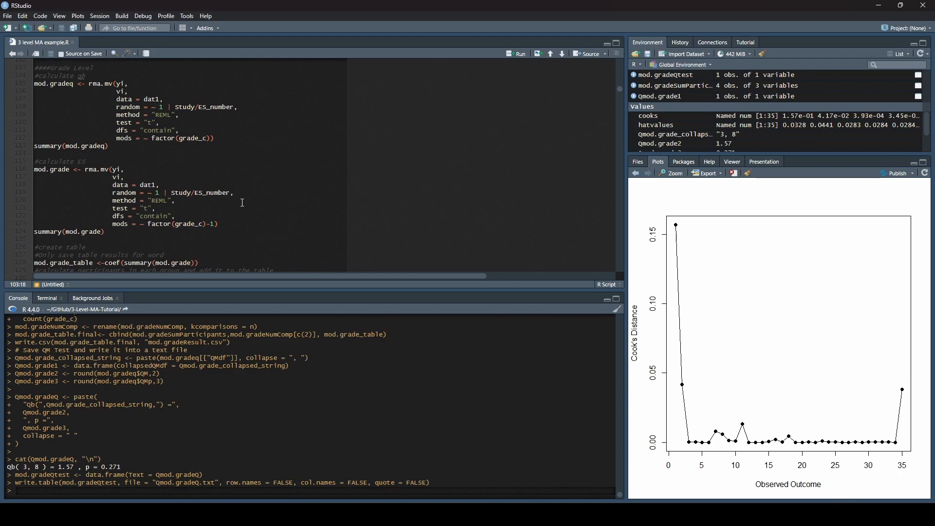
pyautogui.moveTo(147, 251)
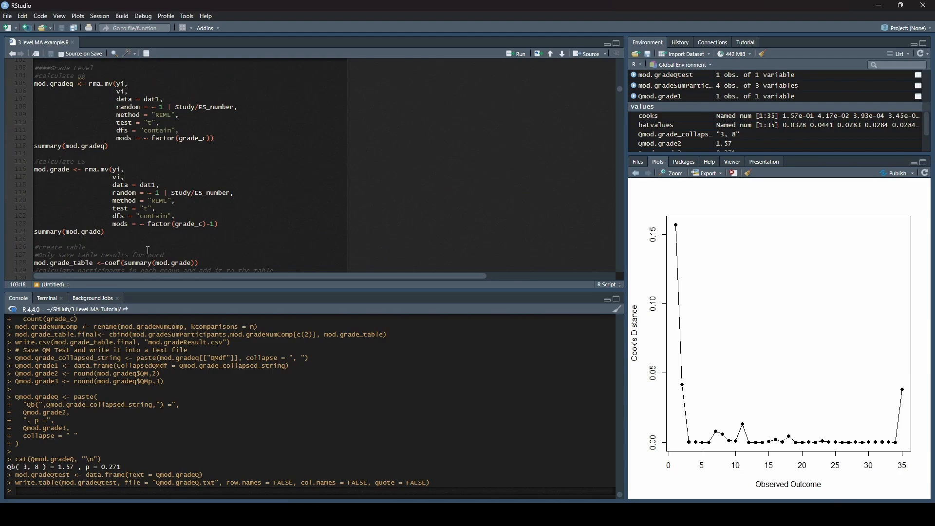
pyautogui.moveTo(193, 156)
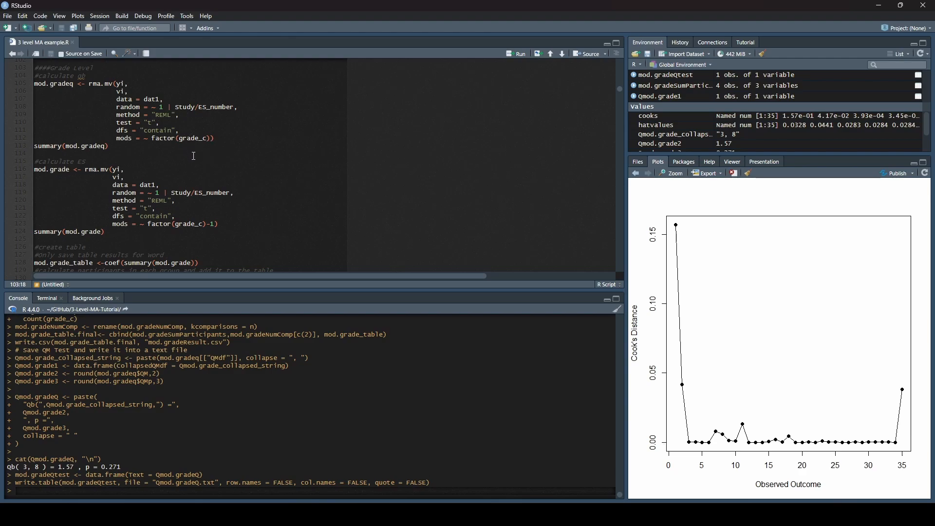
pyautogui.scroll(-3)
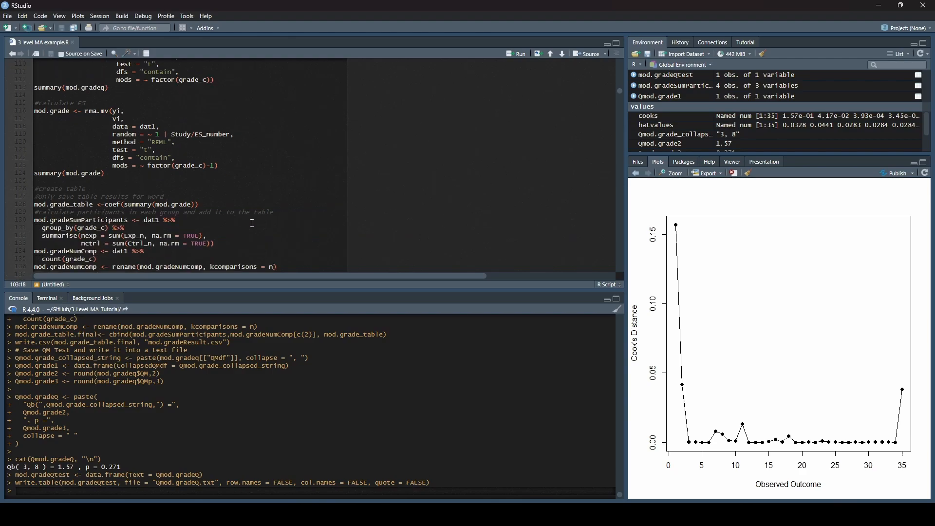
pyautogui.scroll(-3)
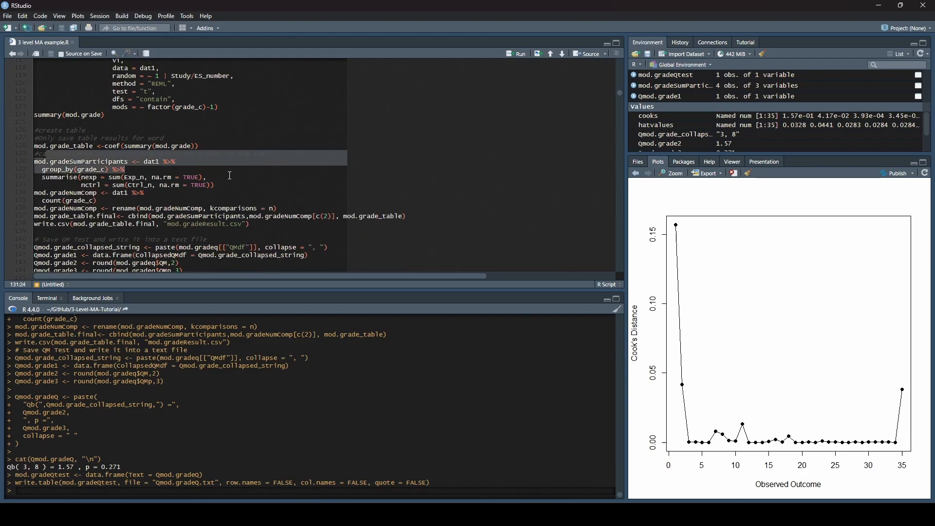
pyautogui.scroll(-3)
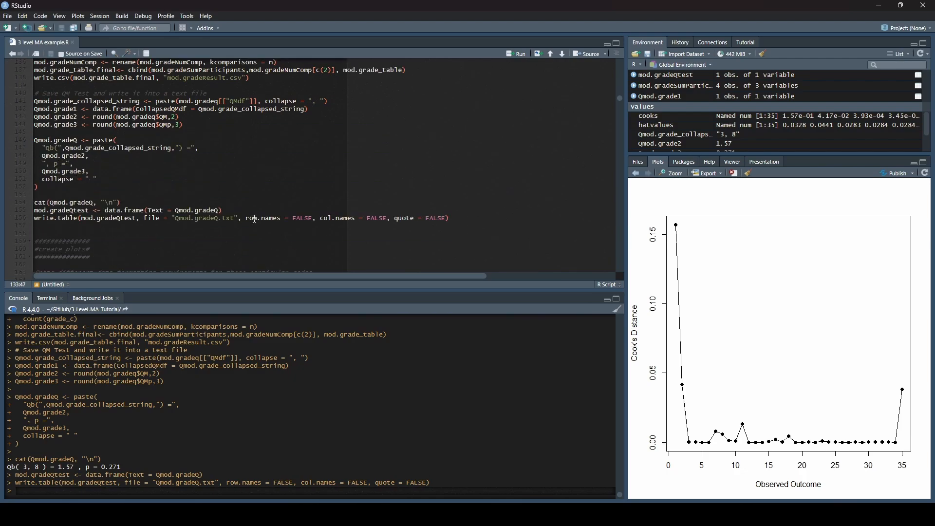
pyautogui.scroll(3)
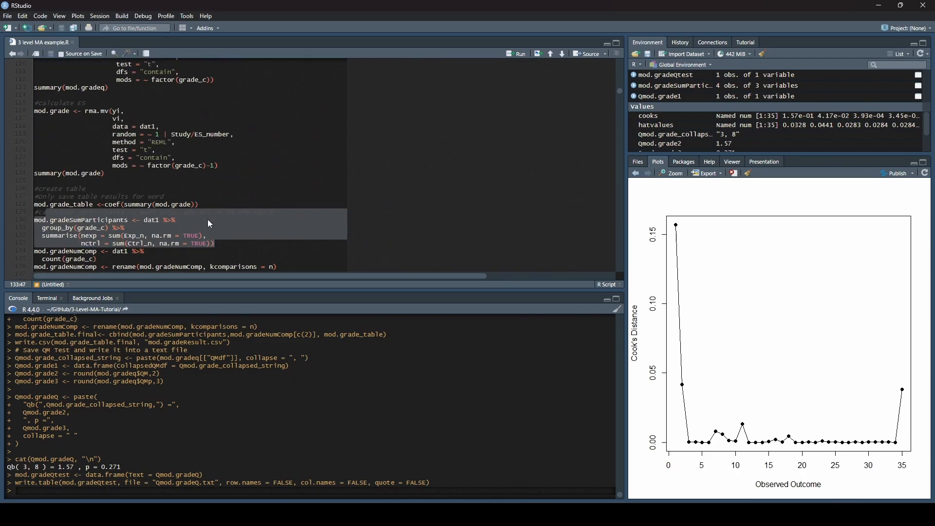
pyautogui.scroll(3)
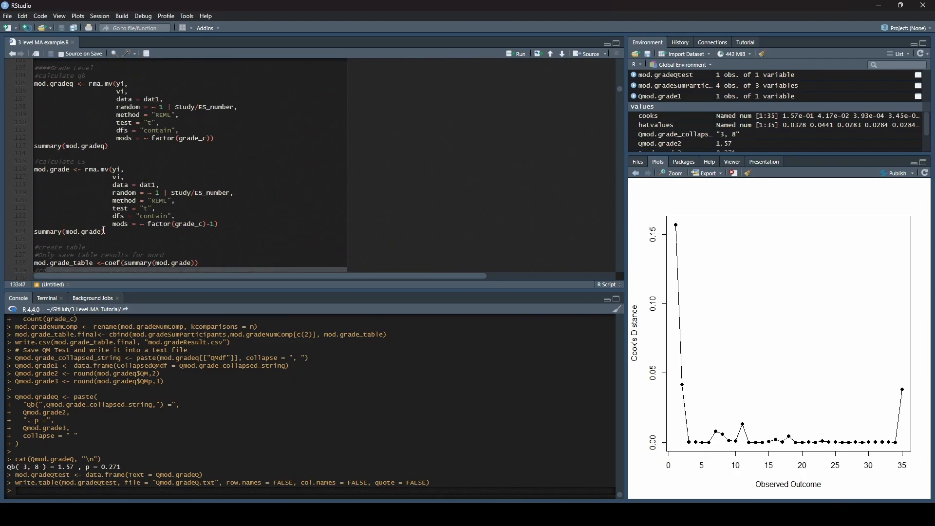
pyautogui.click(44, 84)
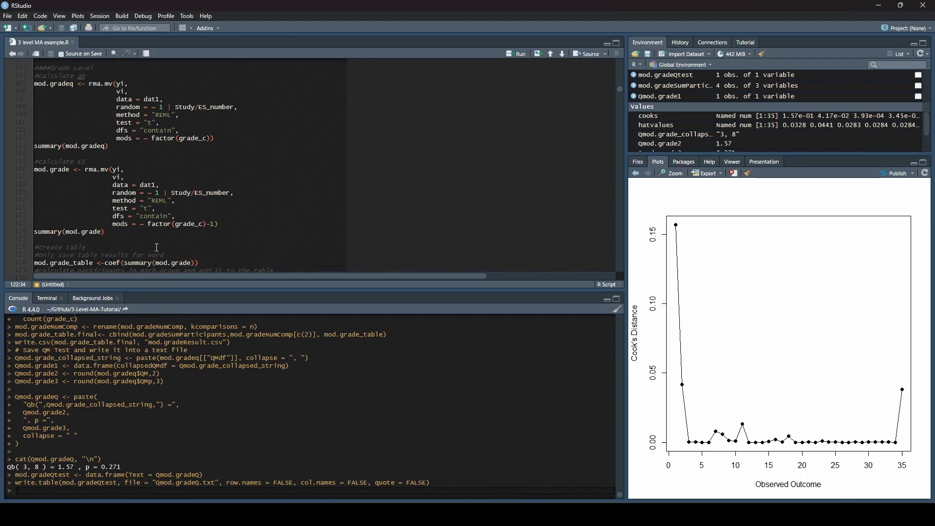
pyautogui.scroll(-3)
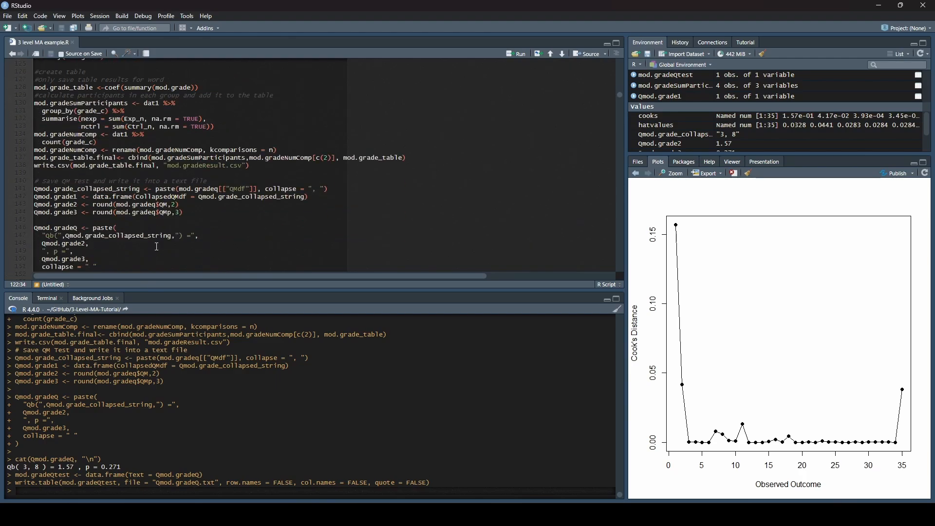
pyautogui.scroll(3)
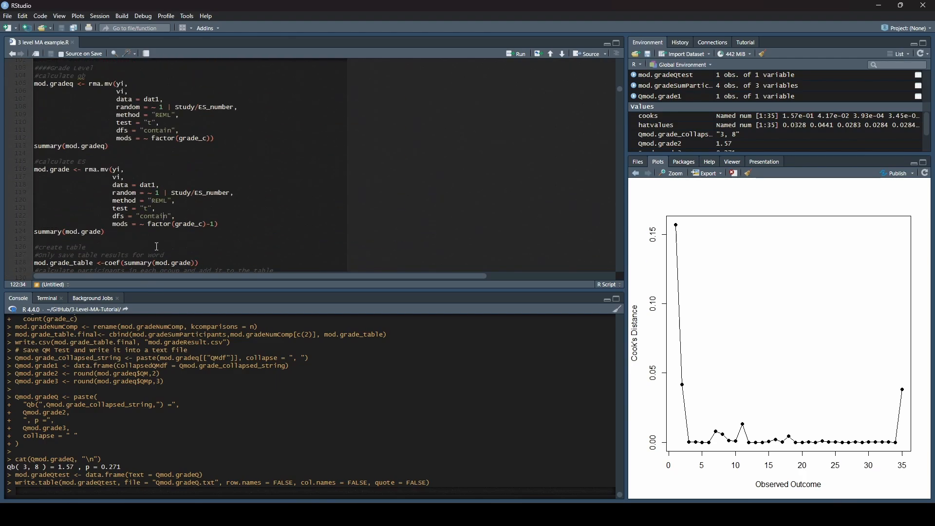
pyautogui.scroll(-3)
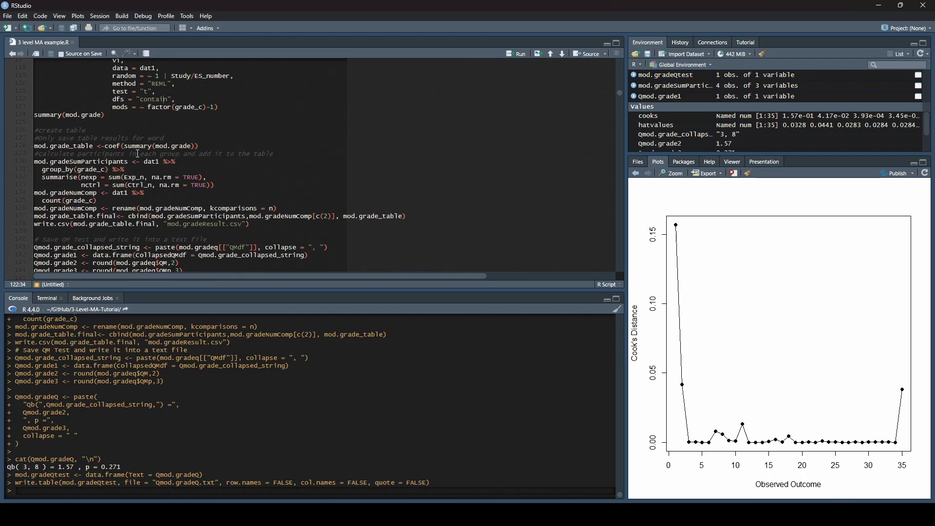
pyautogui.scroll(-3)
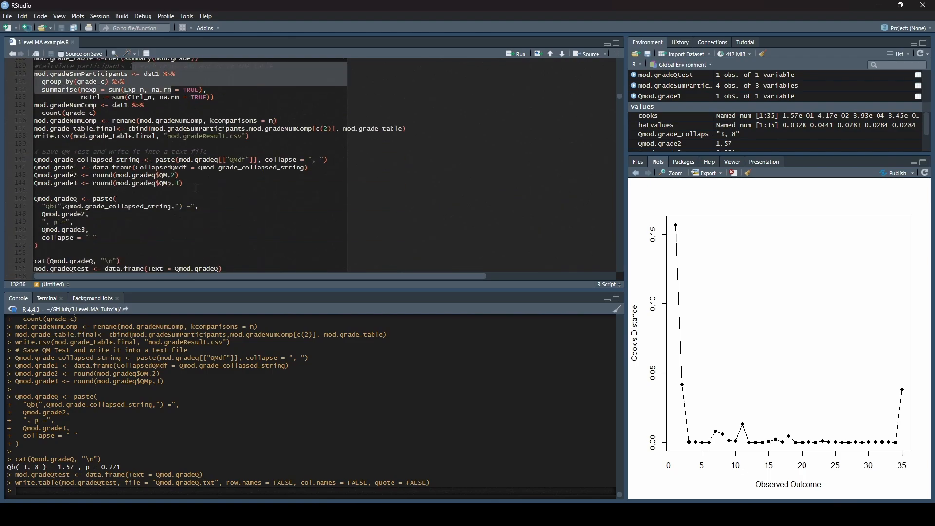
pyautogui.scroll(-3)
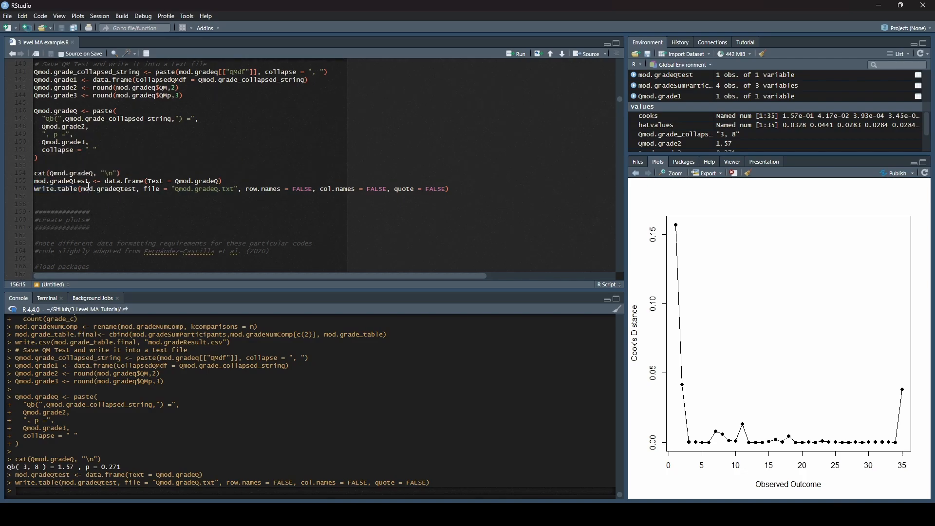
pyautogui.scroll(3)
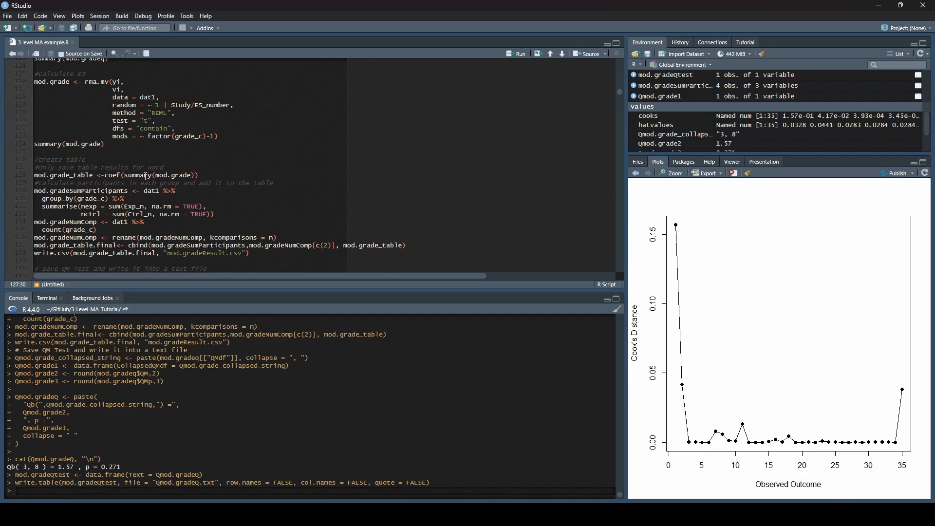
pyautogui.scroll(-3)
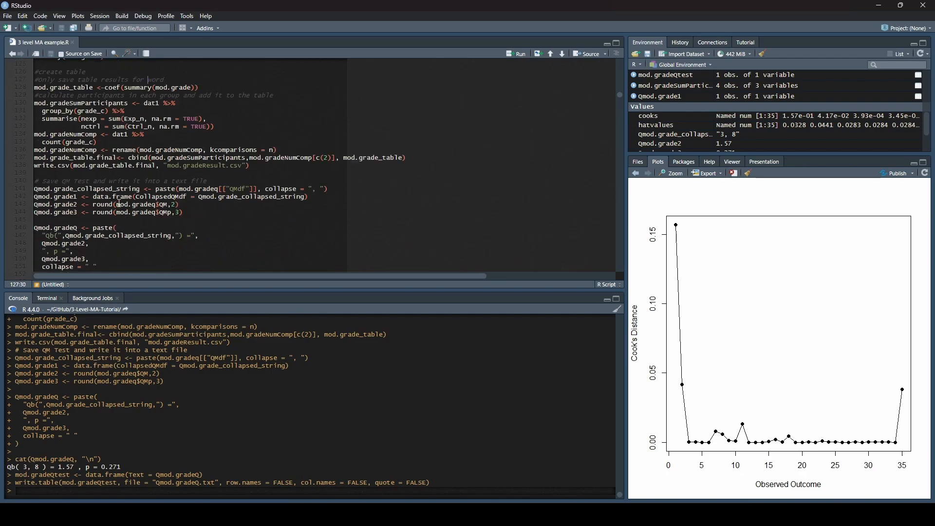
pyautogui.scroll(-3)
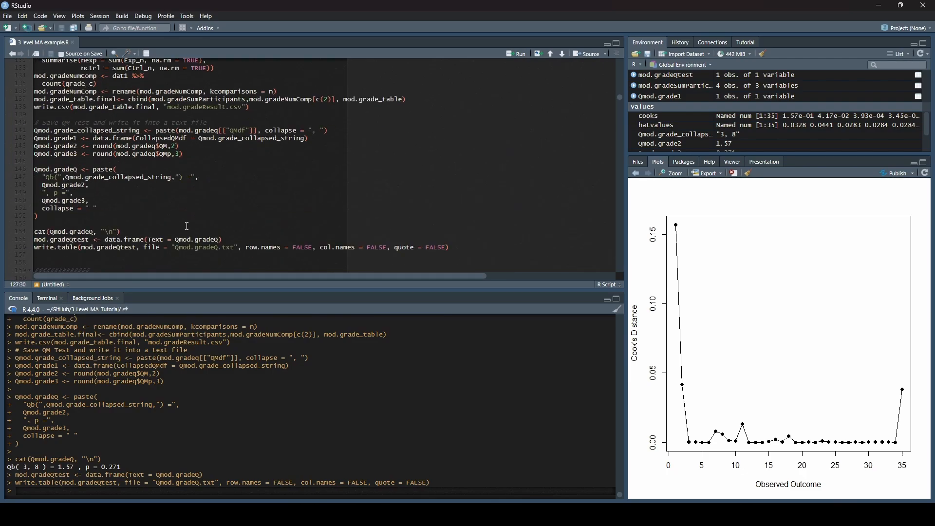